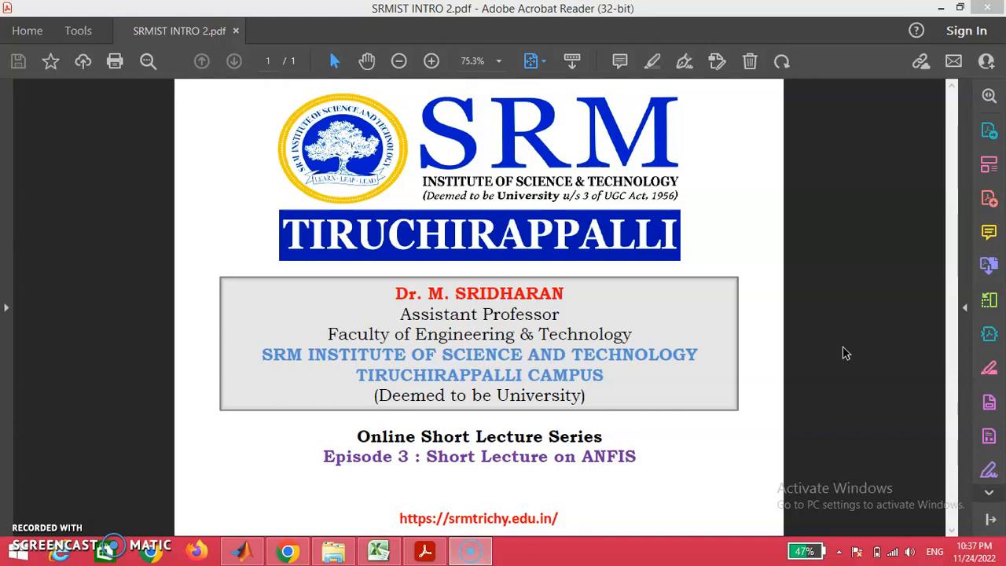
pyautogui.moveTo(843, 358)
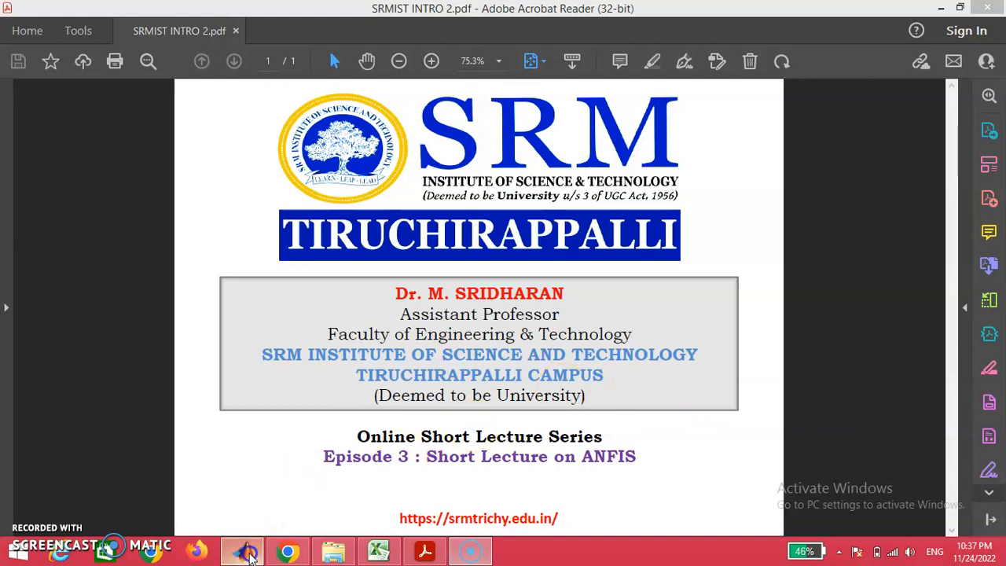
# Step: Bring MATLAB forward and expand the full APPS gallery to browse the available apps
pyautogui.click(242, 550)
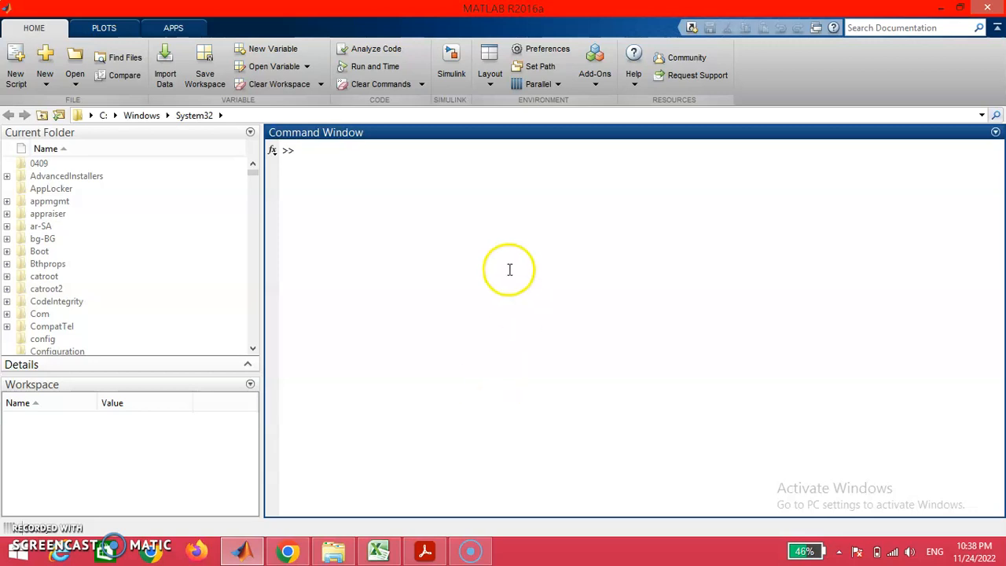
pyautogui.click(173, 28)
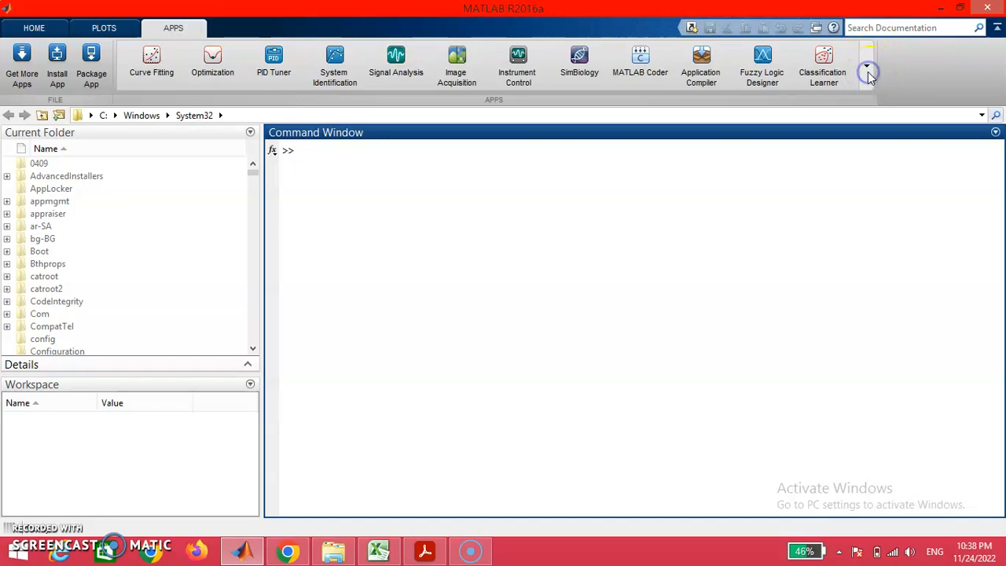
pyautogui.click(868, 73)
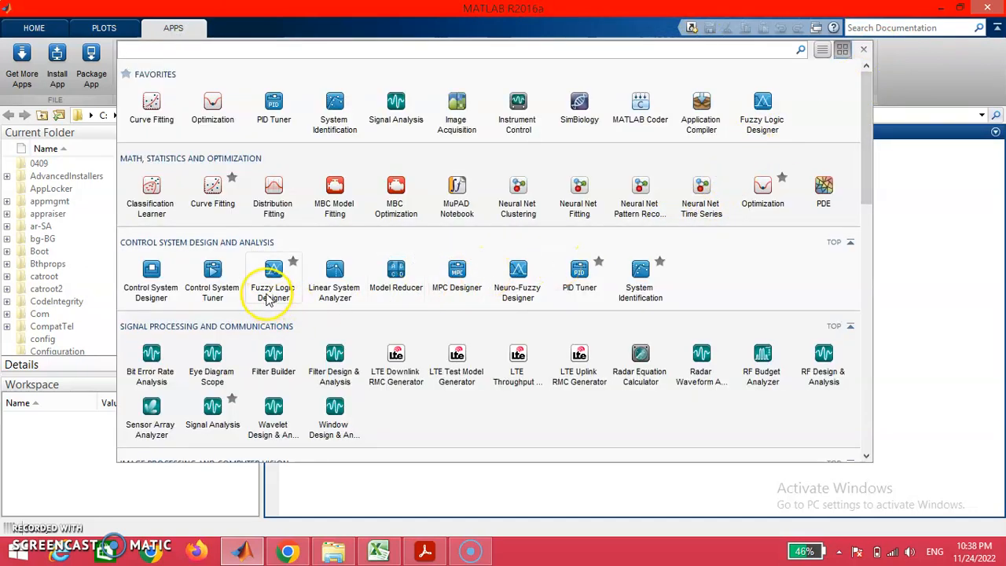
pyautogui.moveTo(517, 275)
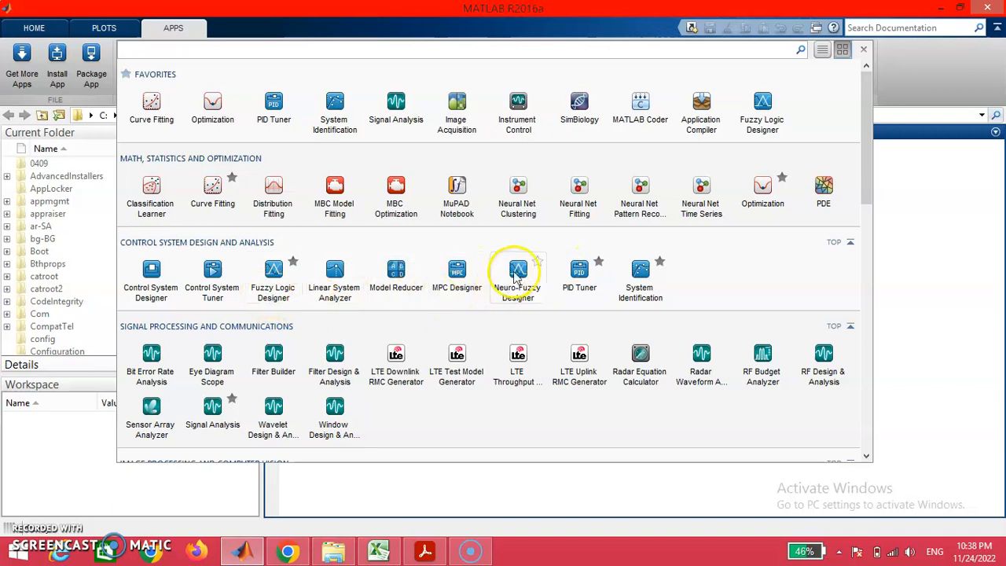
pyautogui.moveTo(518, 275)
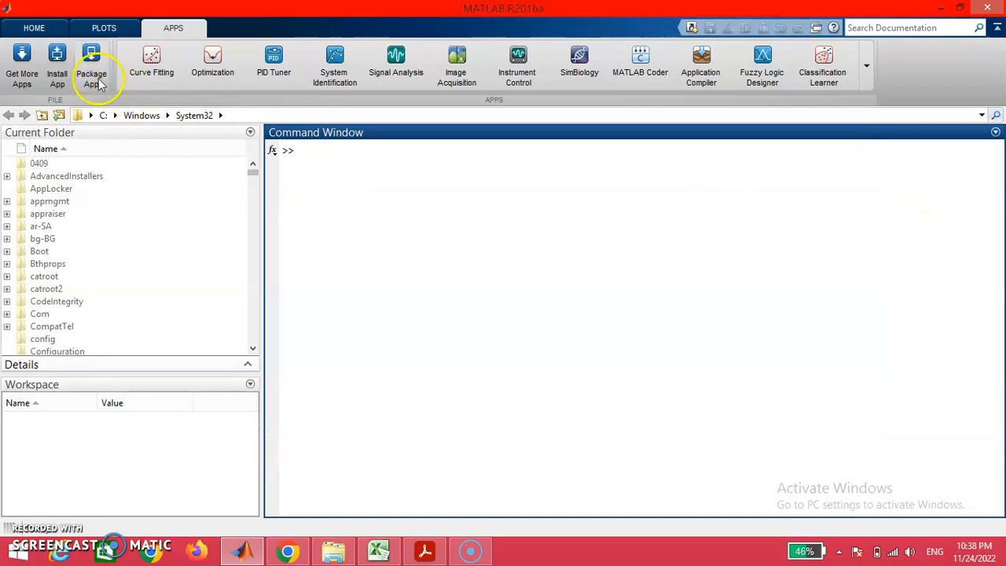
# Step: Create a new blank Untitled script from the HOME tab
pyautogui.click(34, 27)
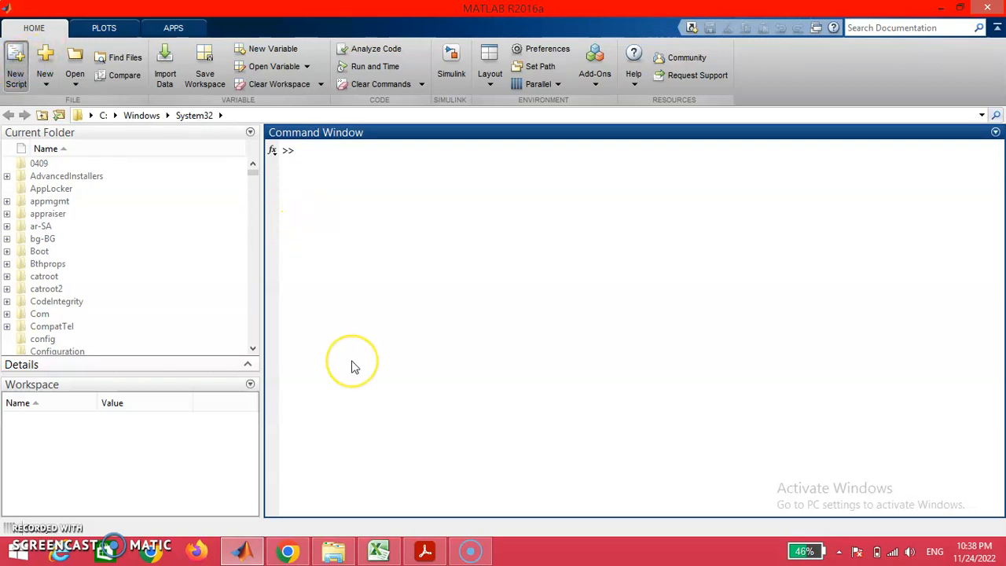
pyautogui.click(15, 62)
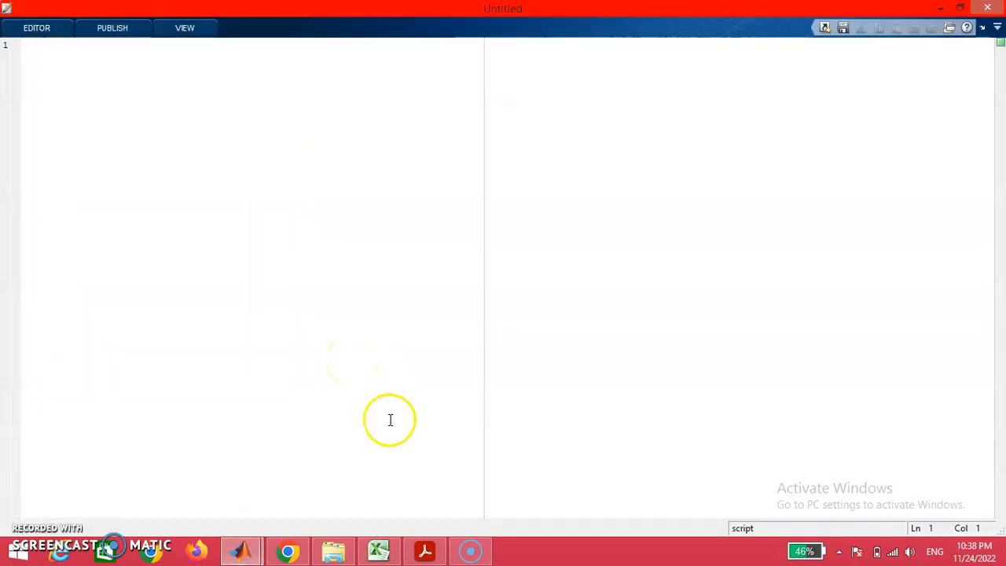
pyautogui.click(378, 550)
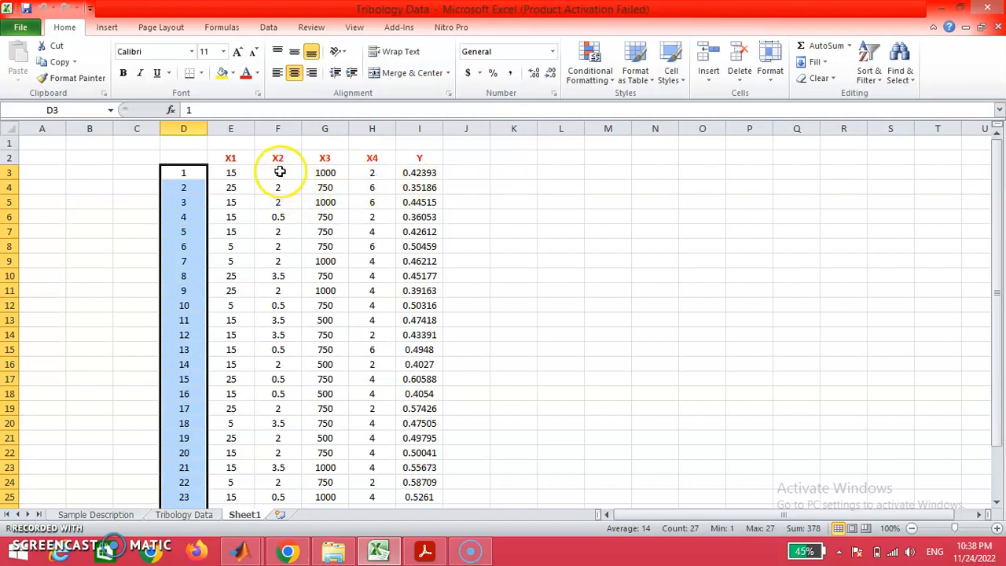
# Step: Select and copy the X1–X4 and Y values in range E3:I29 on Sheet1
pyautogui.click(277, 158)
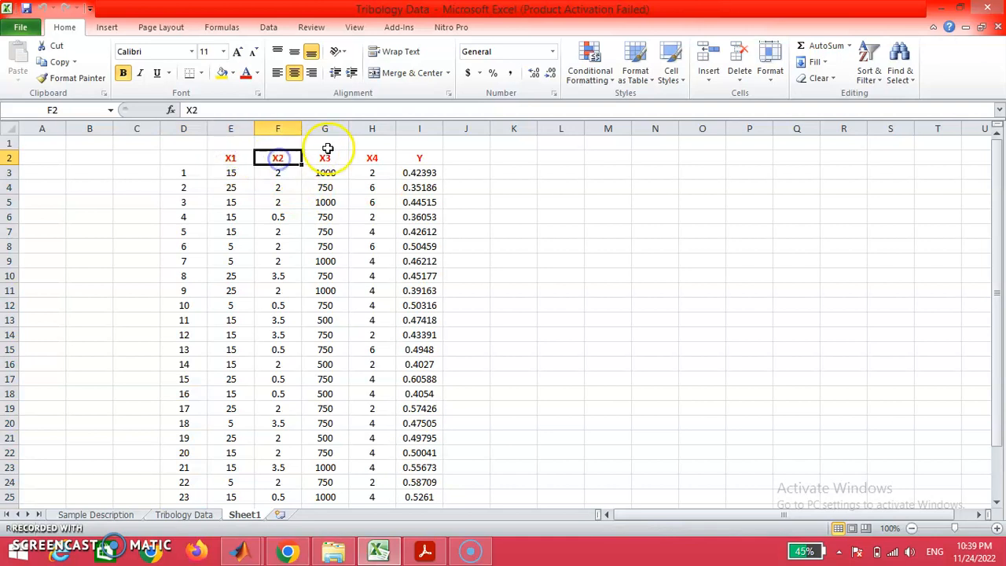
pyautogui.click(419, 158)
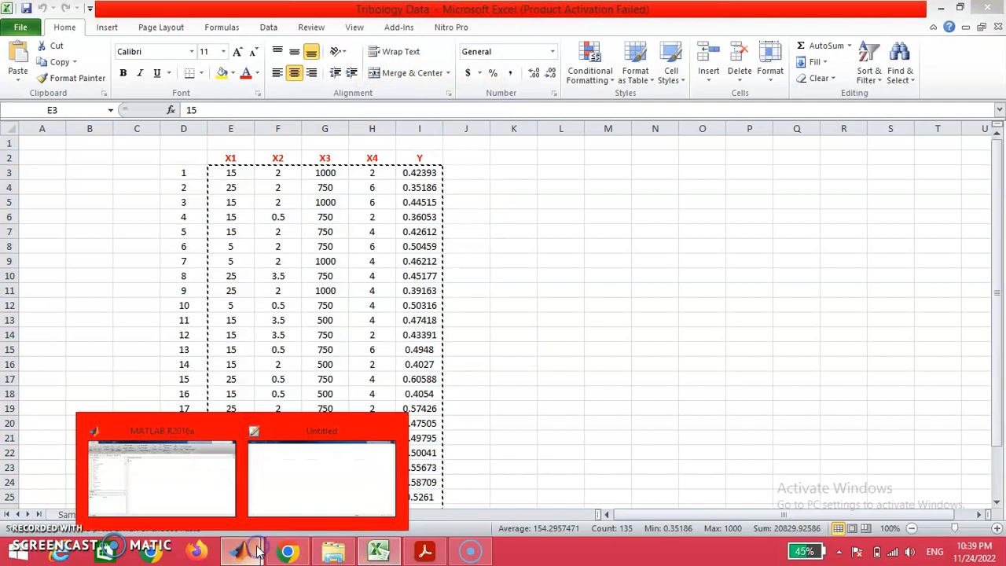
# Step: Paste the copied 27 rows of X1–X4 and Y values into the Untitled script
pyautogui.click(321, 477)
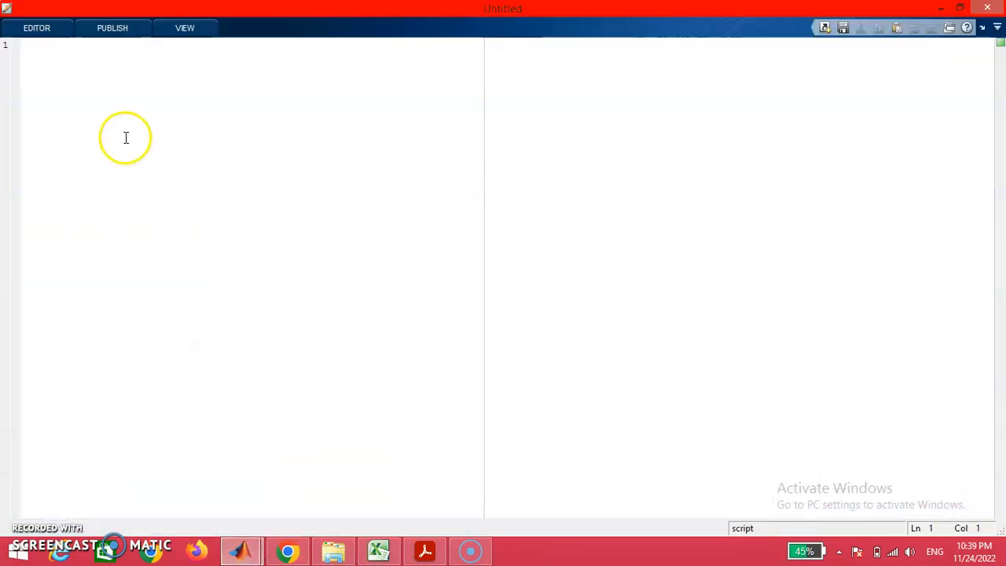
pyautogui.click(43, 45)
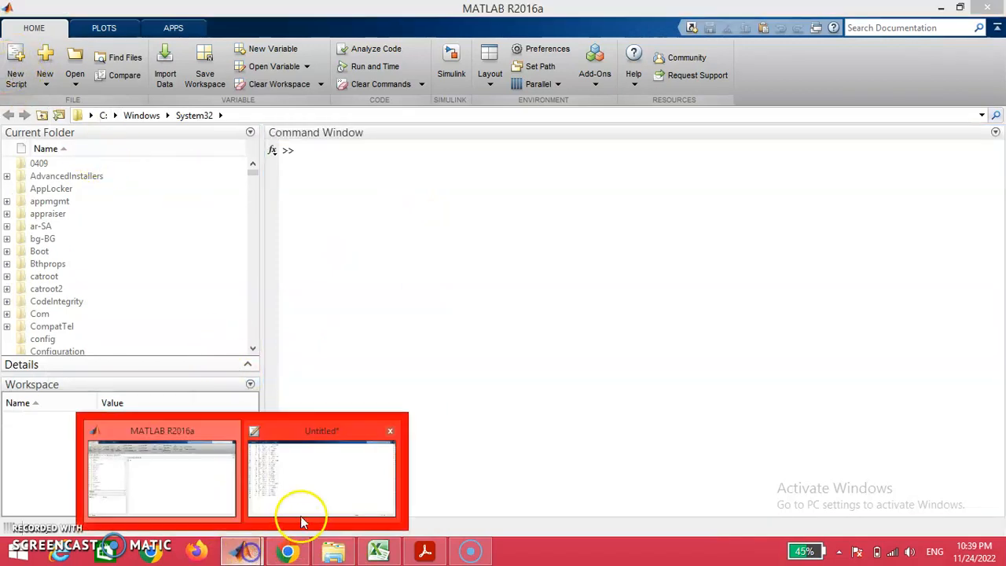
pyautogui.click(321, 478)
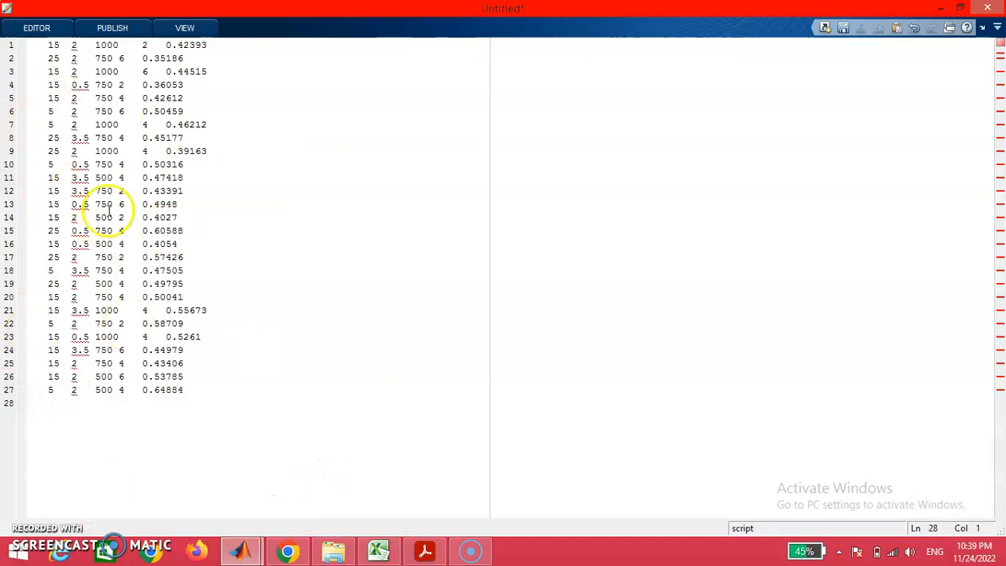
pyautogui.click(37, 28)
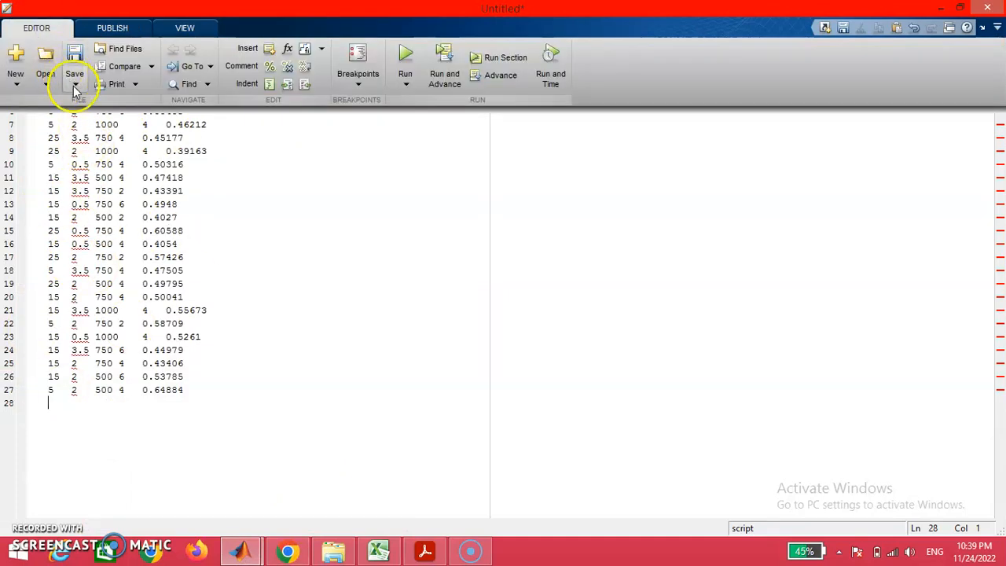
# Step: Save the script to the Desktop as Untitled.dat
pyautogui.click(74, 84)
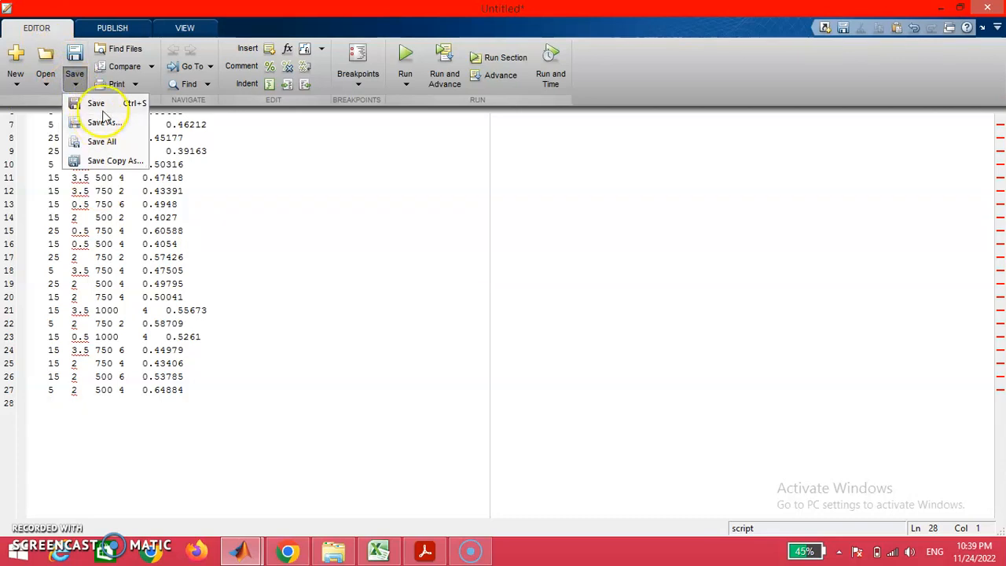
pyautogui.moveTo(114, 125)
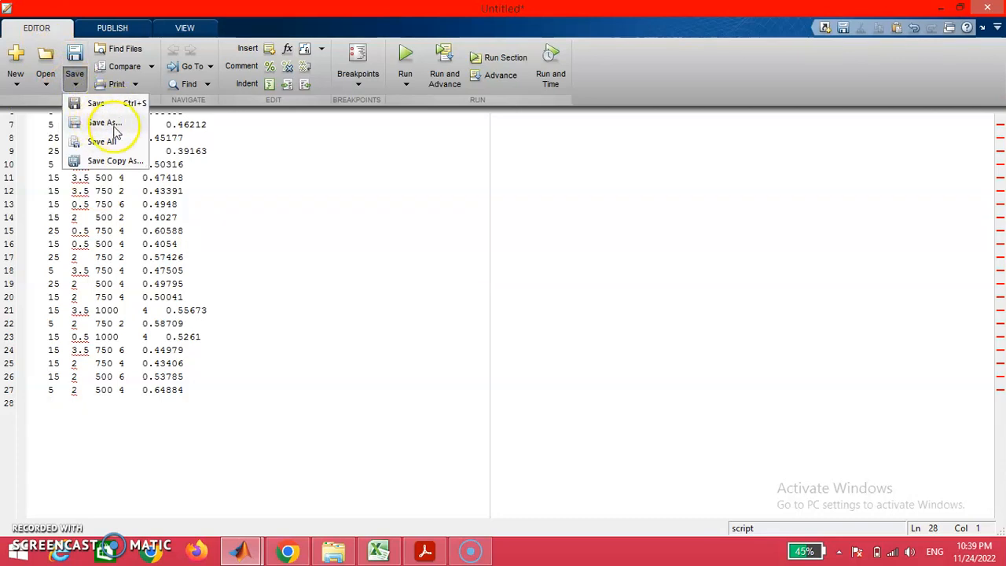
pyautogui.click(103, 123)
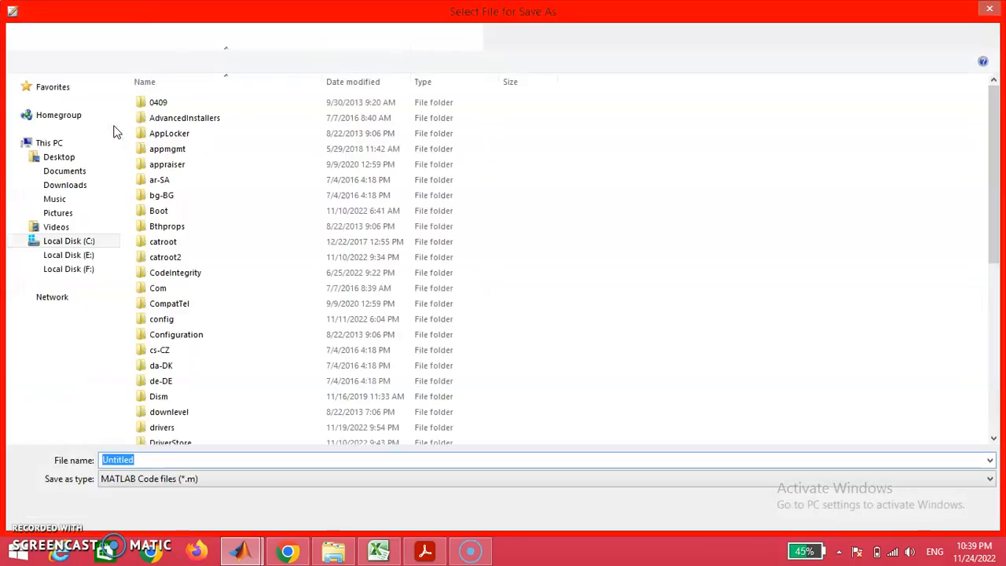
pyautogui.click(59, 156)
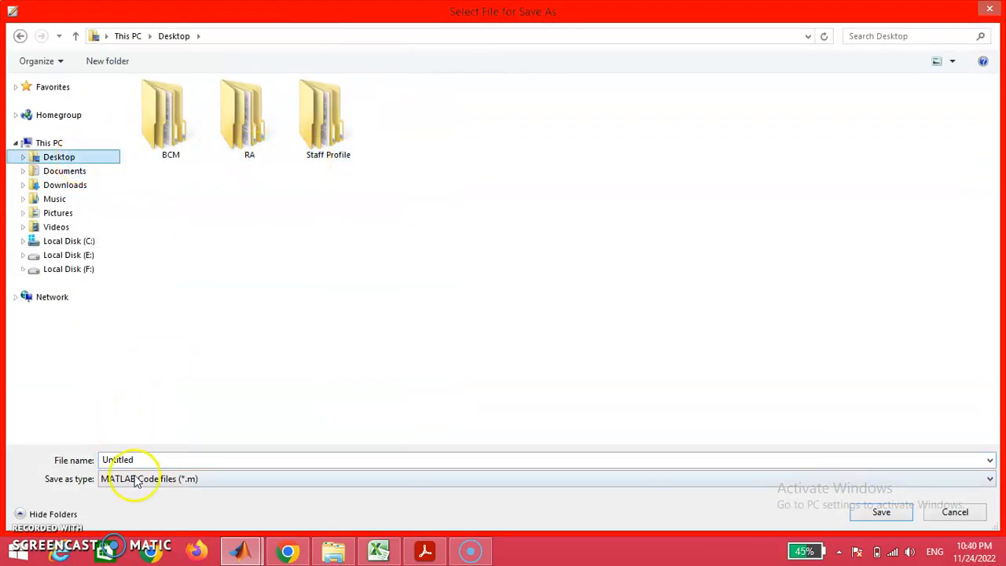
pyautogui.click(118, 460)
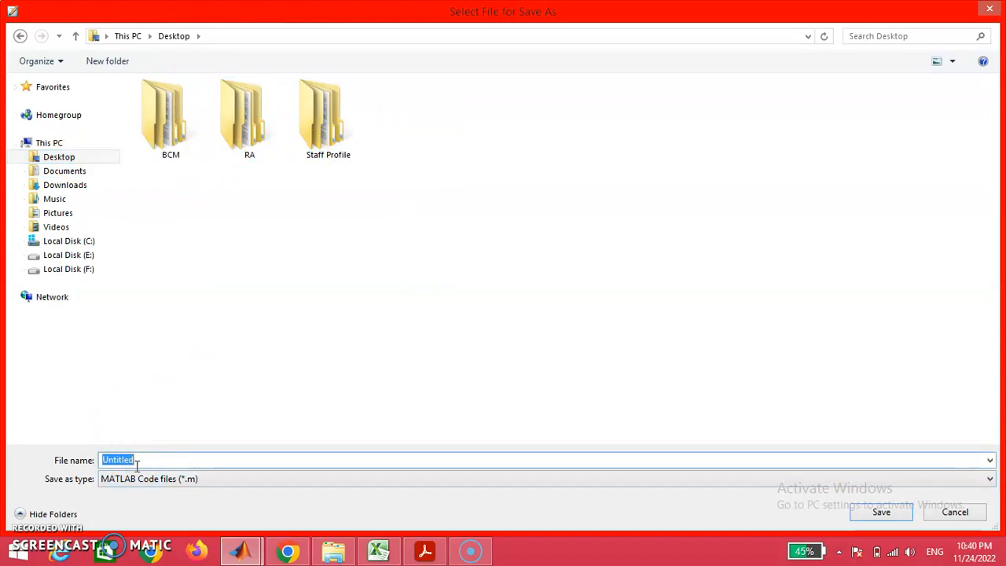
pyautogui.click(138, 460)
pyautogui.write('.dat')
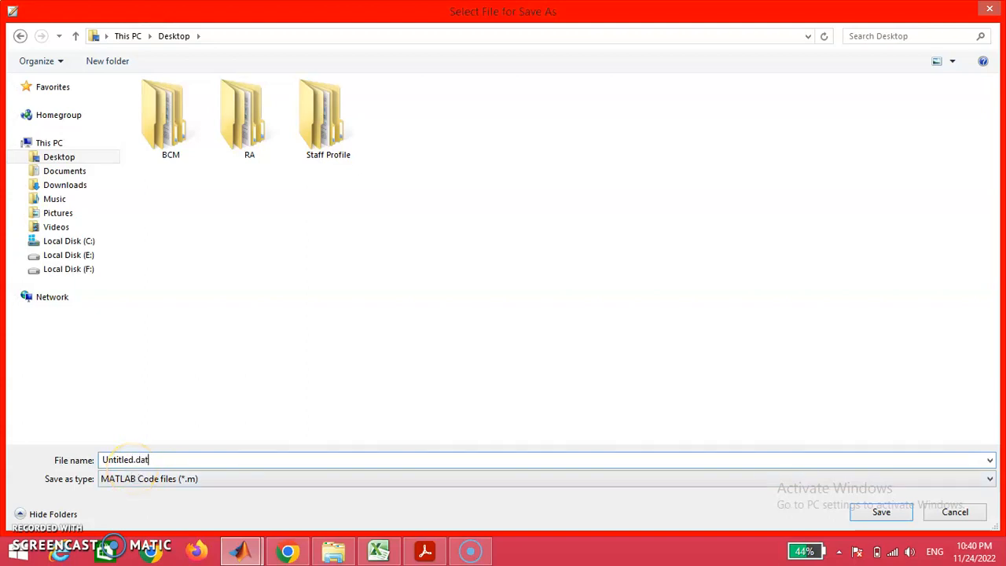
pyautogui.moveTo(825, 440)
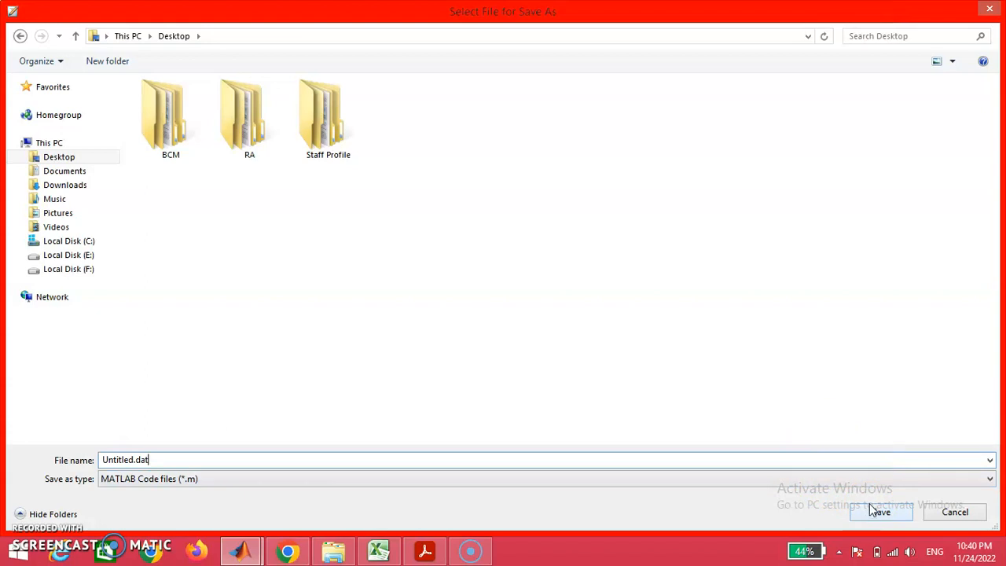
pyautogui.click(879, 512)
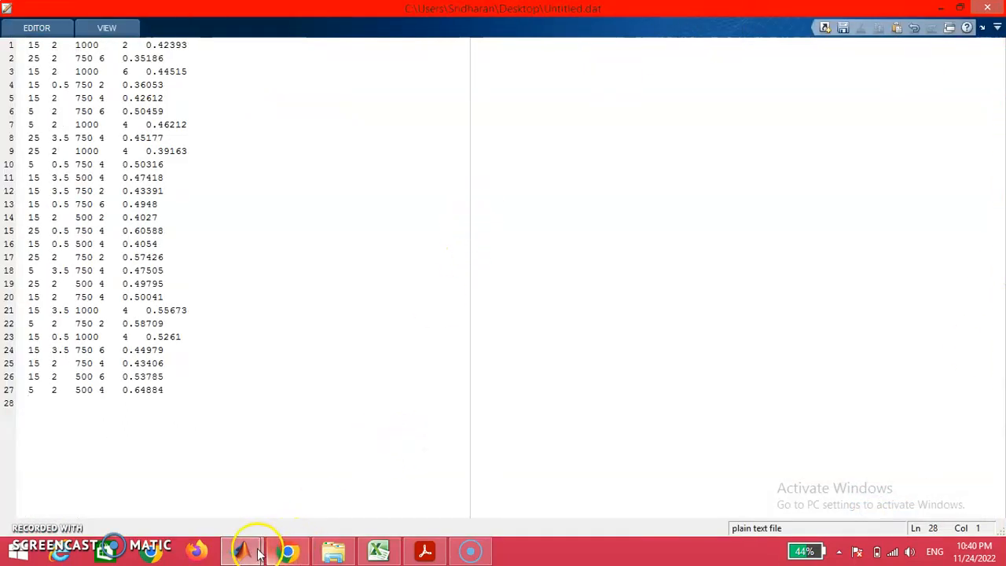
# Step: Return to MATLAB and expand the APPS gallery to reach the Neuro-Fuzzy Designer
pyautogui.click(248, 549)
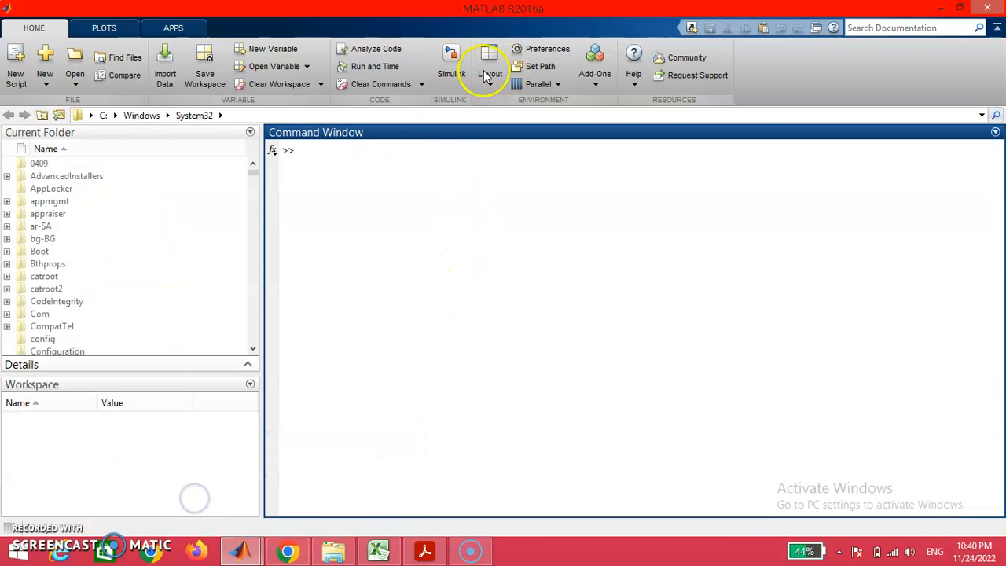
pyautogui.click(173, 28)
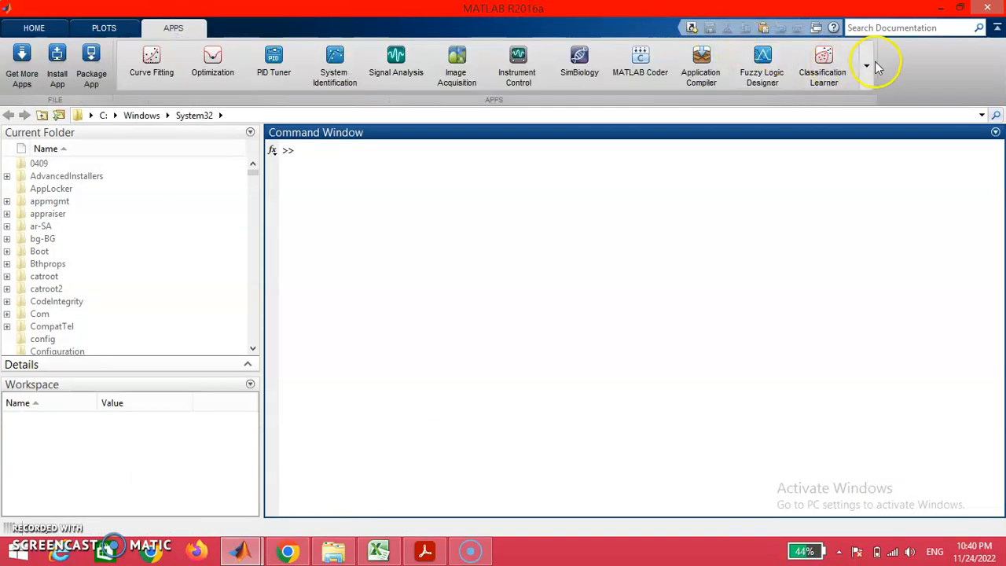
pyautogui.click(866, 65)
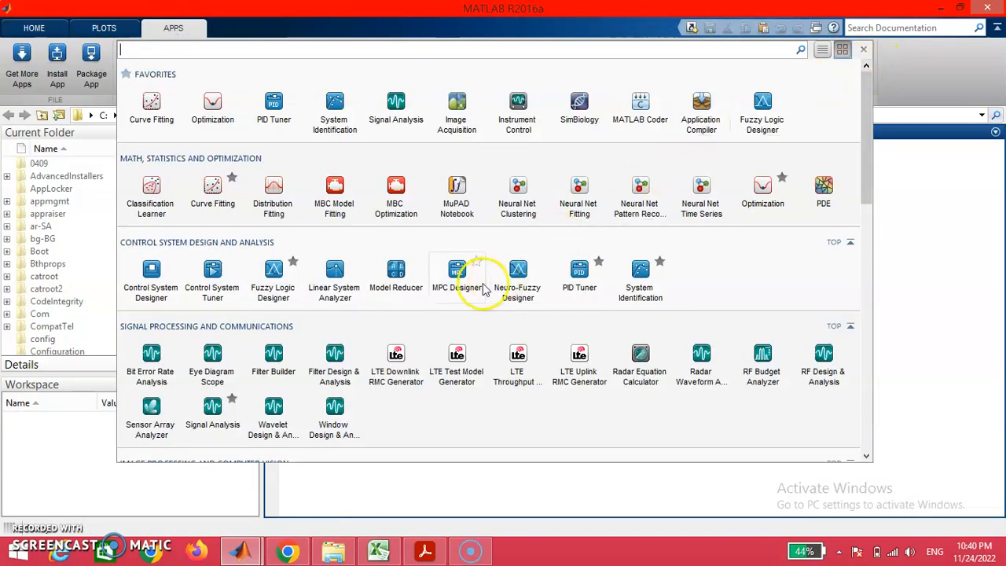
pyautogui.moveTo(417, 315)
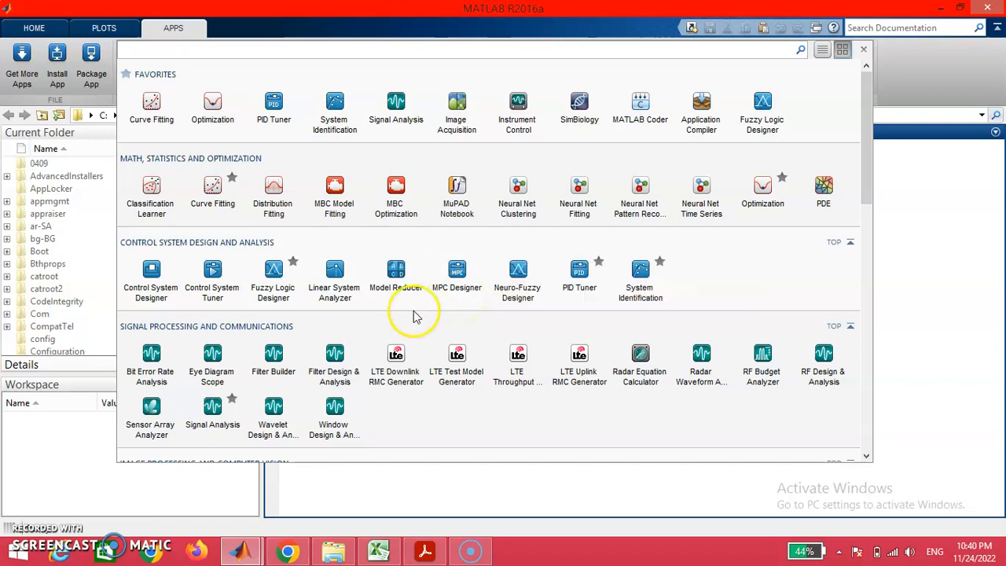
pyautogui.moveTo(517, 271)
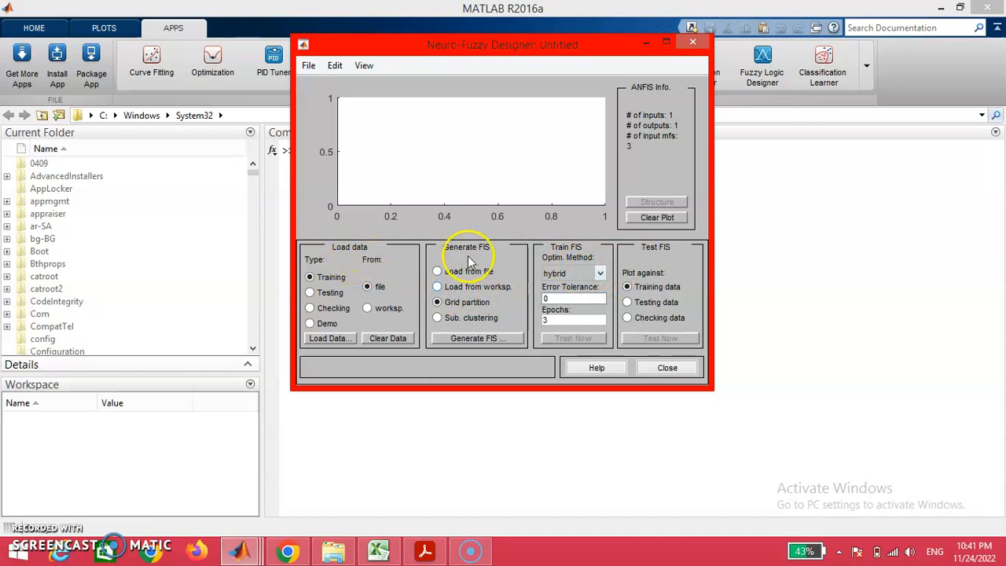
pyautogui.moveTo(663, 261)
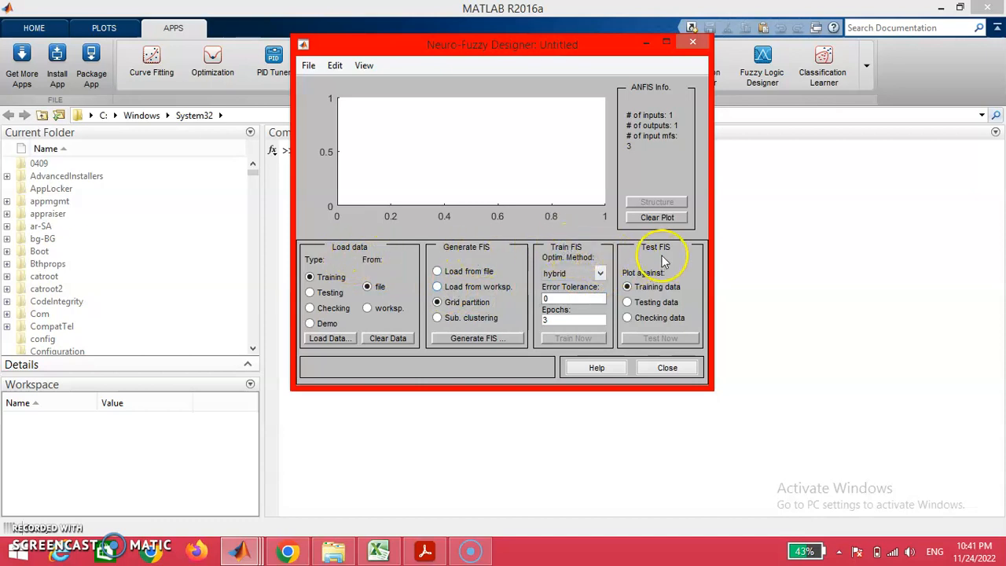
pyautogui.moveTo(666, 98)
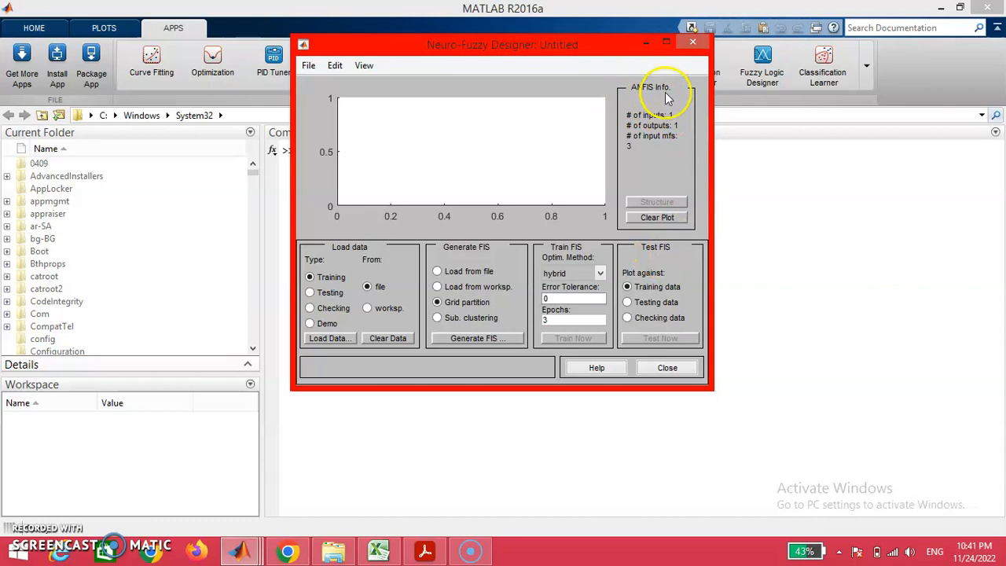
pyautogui.moveTo(664, 102)
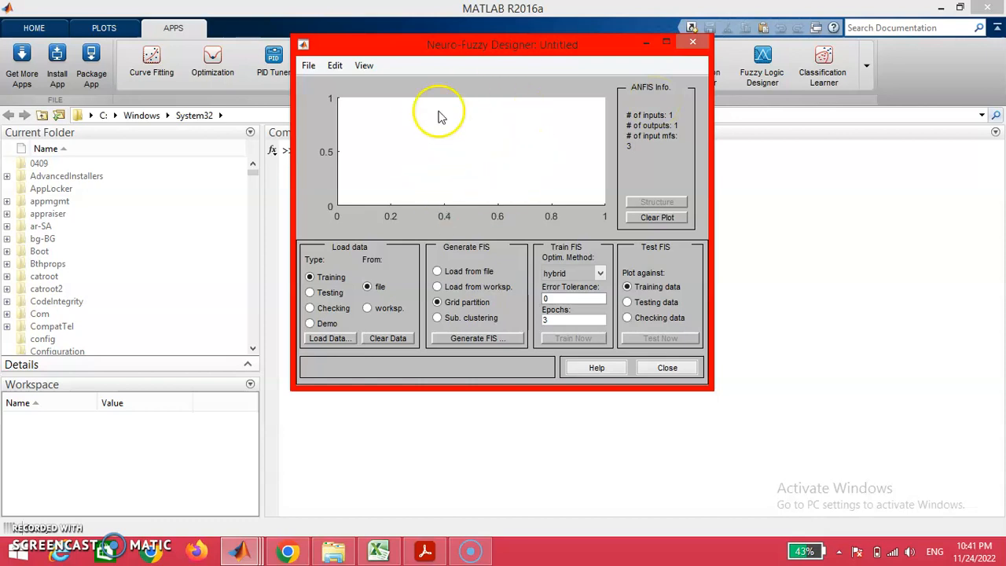
pyautogui.moveTo(459, 153)
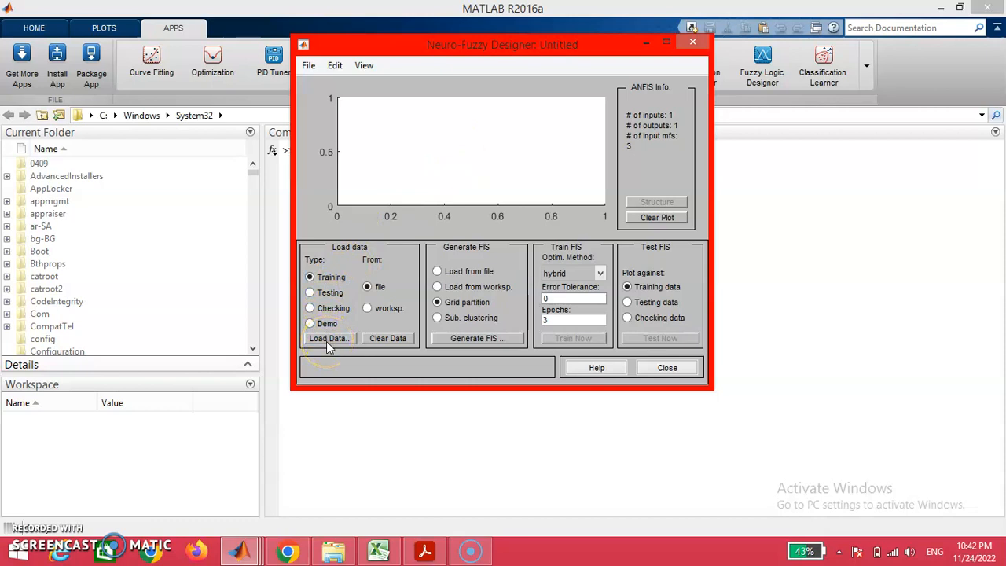
# Step: Load Untitled.dat from the Desktop as the training data
pyautogui.click(329, 338)
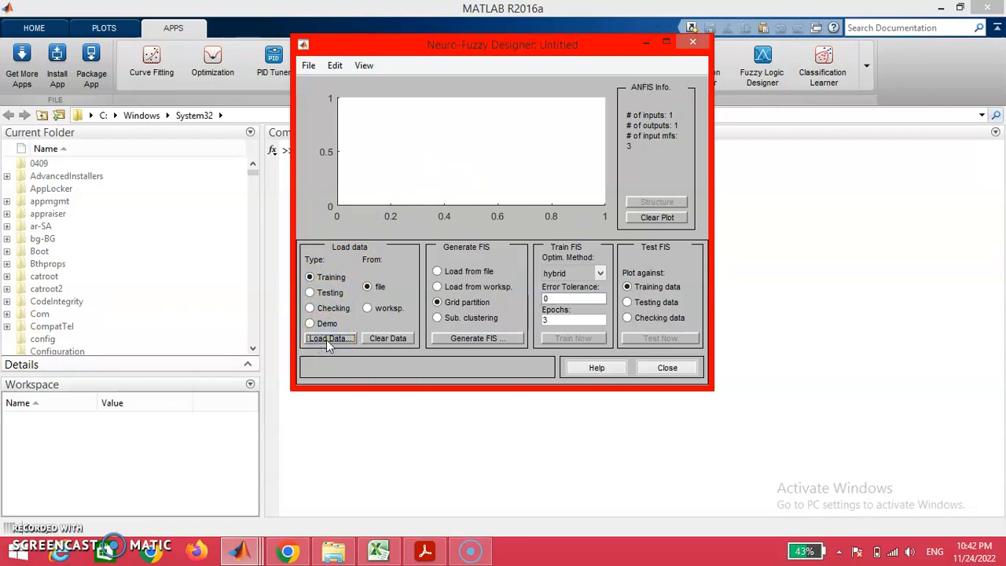
pyautogui.click(330, 338)
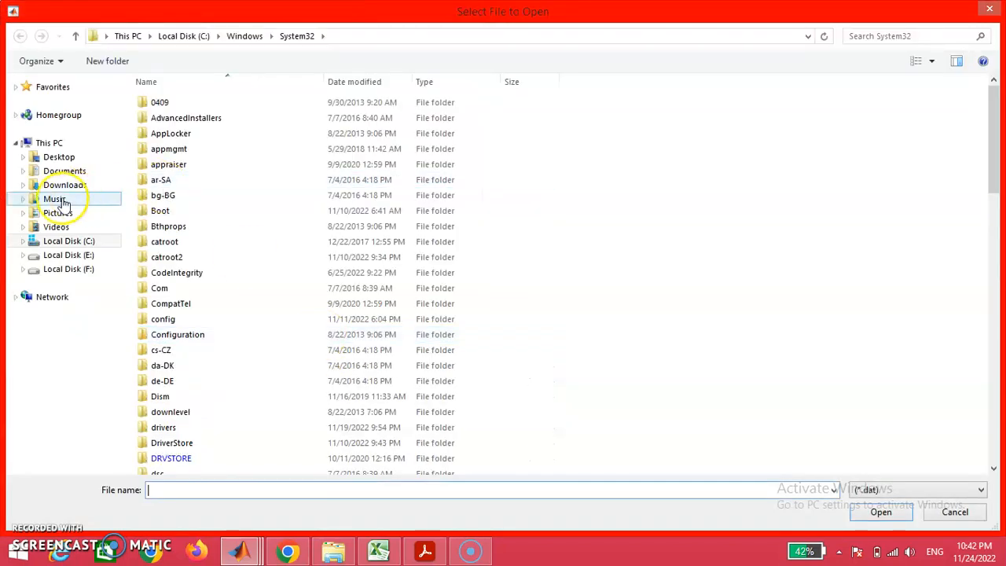
pyautogui.click(59, 157)
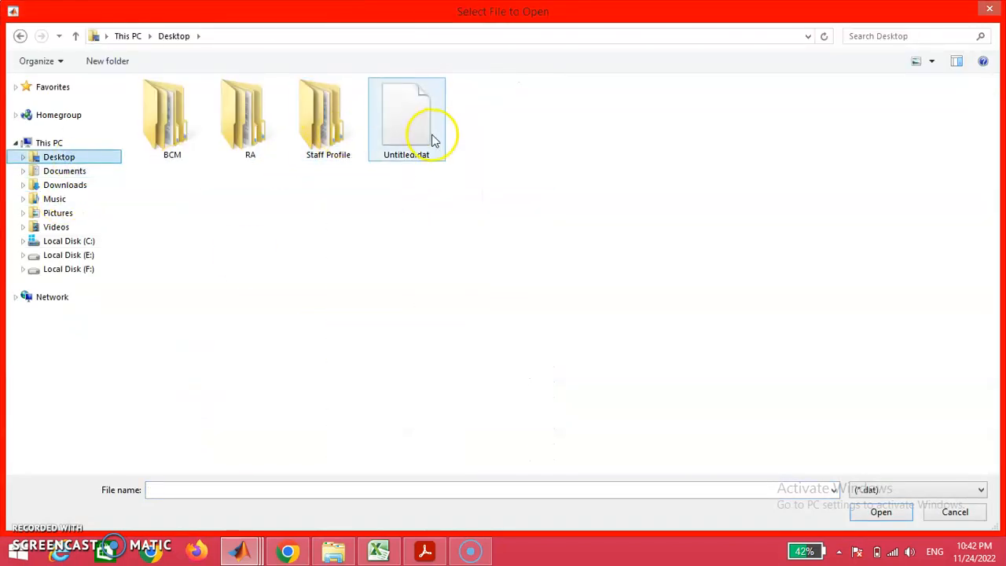
pyautogui.click(407, 118)
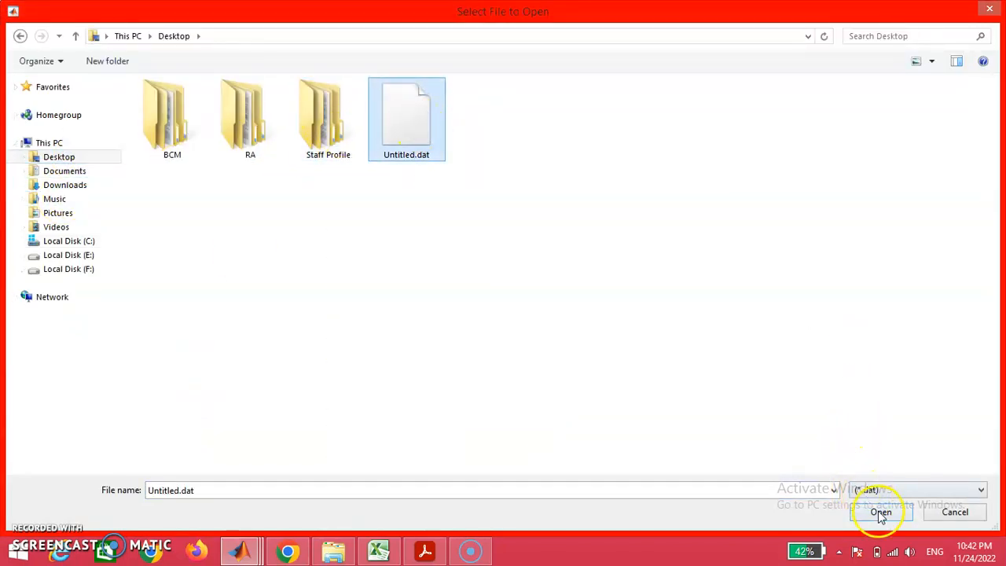
pyautogui.click(880, 512)
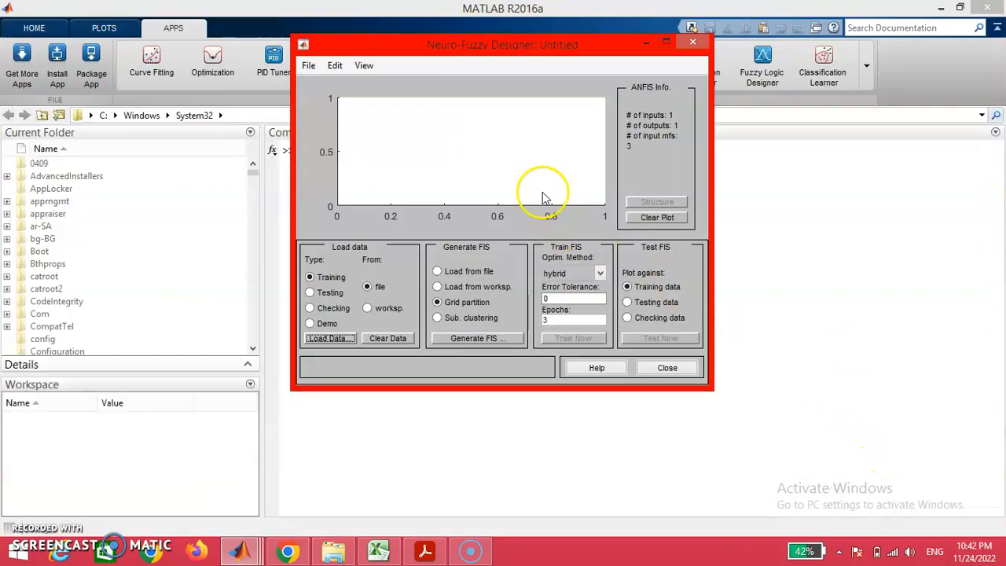
pyautogui.click(329, 338)
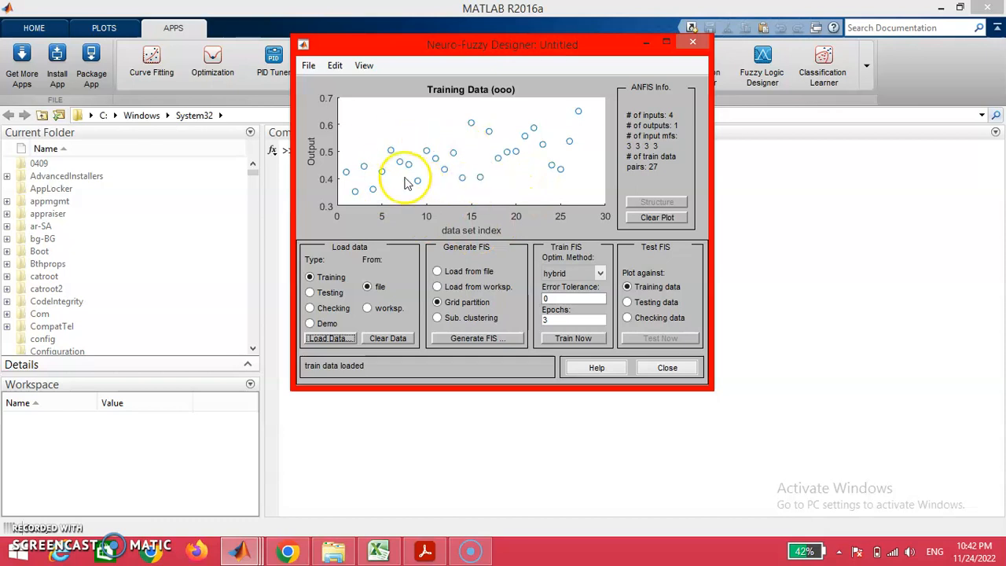
pyautogui.moveTo(446, 155)
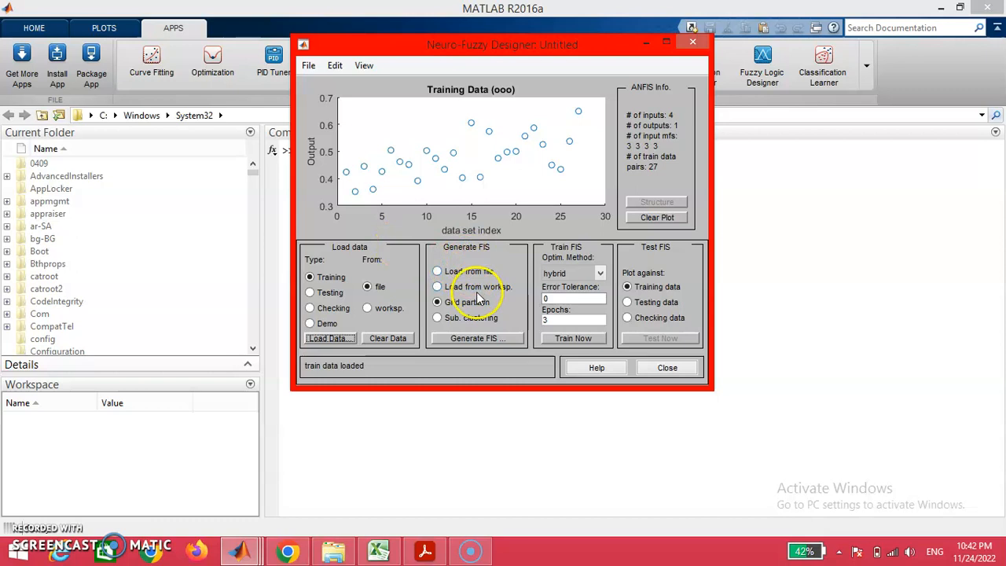
# Step: Generate a grid-partition FIS with linear output MFs, then select Sub. clustering
pyautogui.click(437, 302)
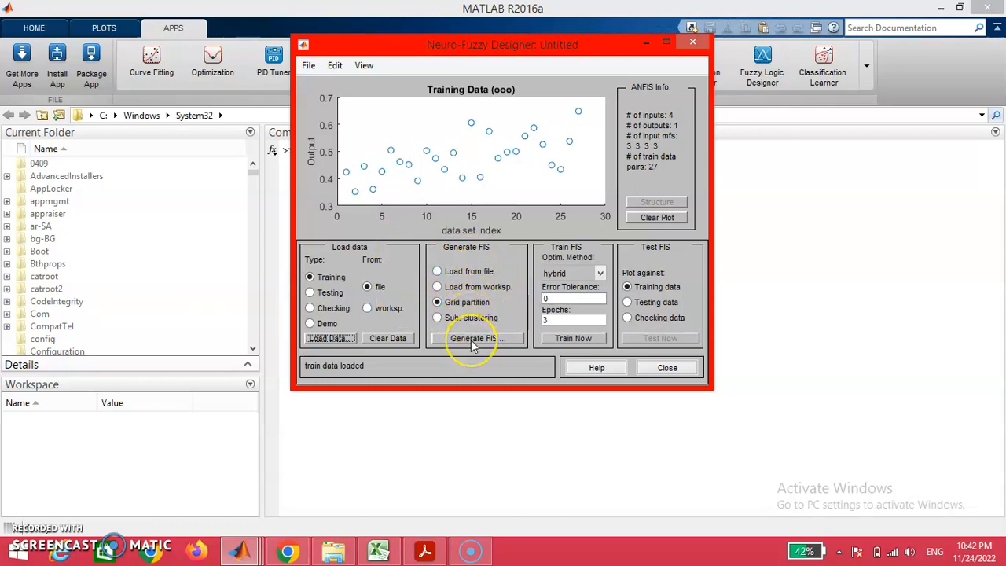
pyautogui.click(473, 338)
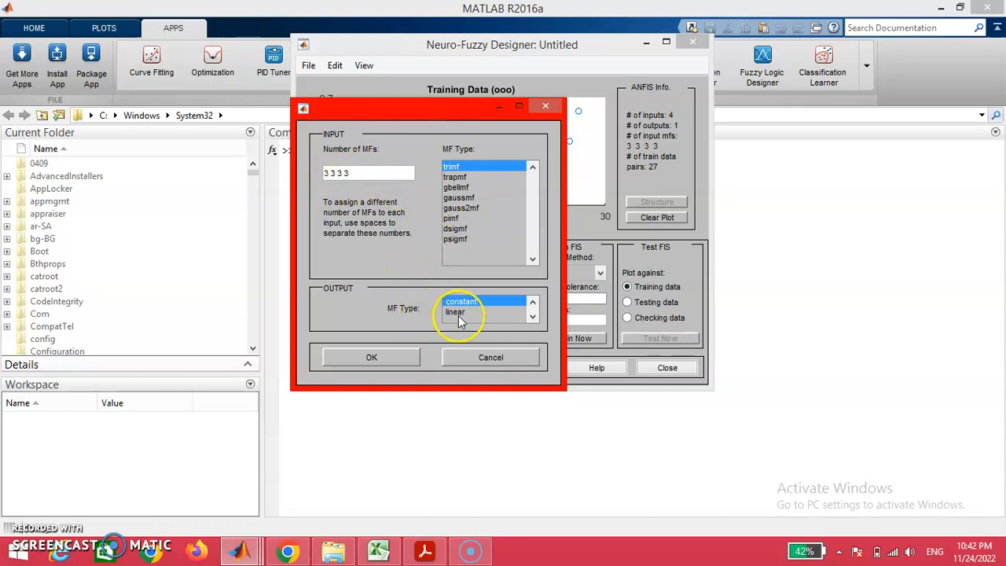
pyautogui.click(456, 312)
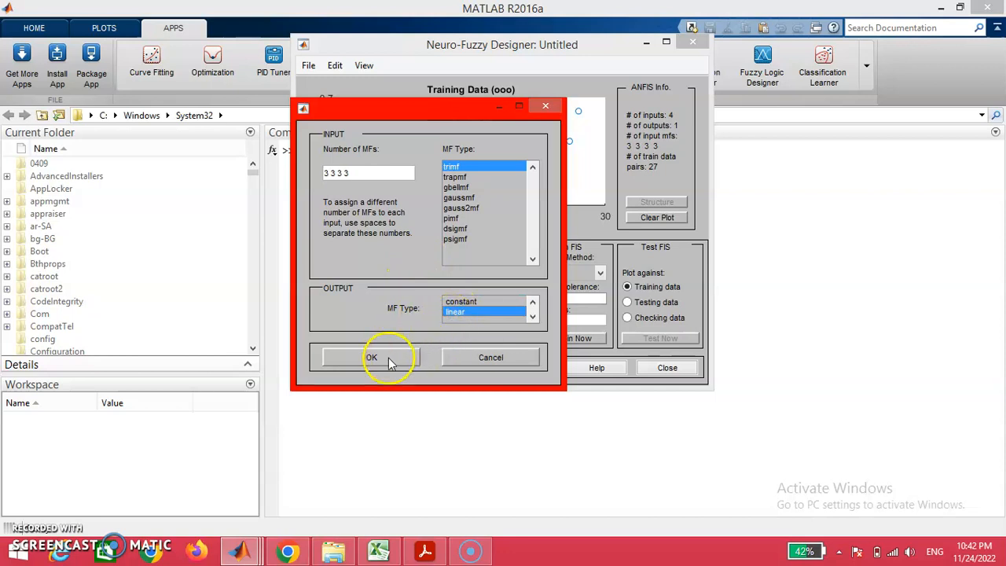
pyautogui.click(371, 357)
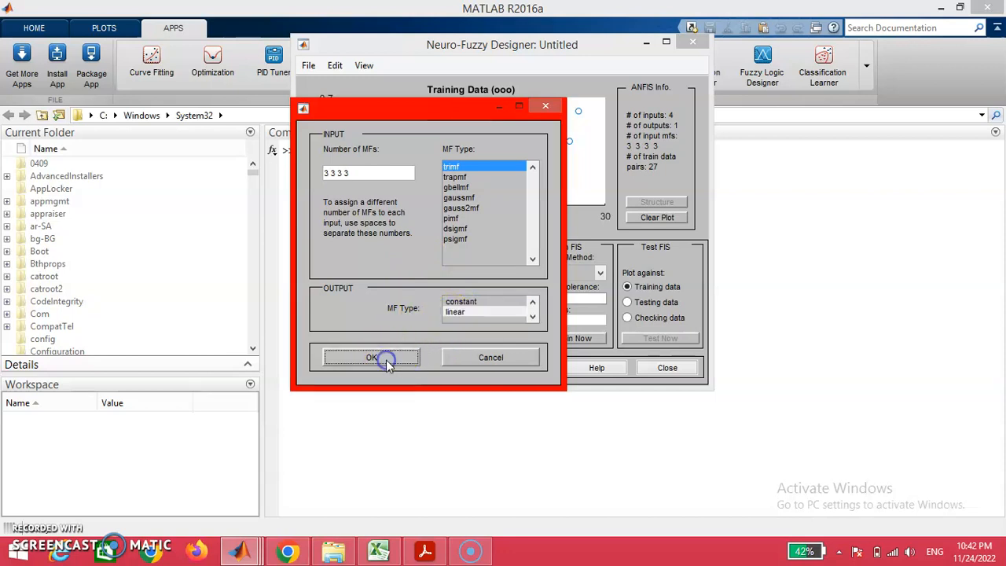
pyautogui.click(371, 358)
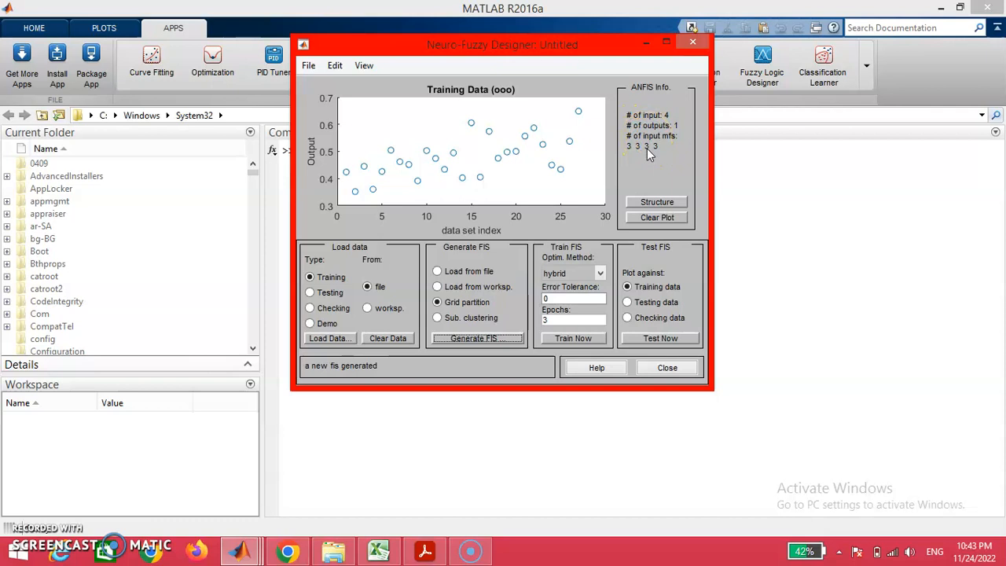
pyautogui.moveTo(646, 157)
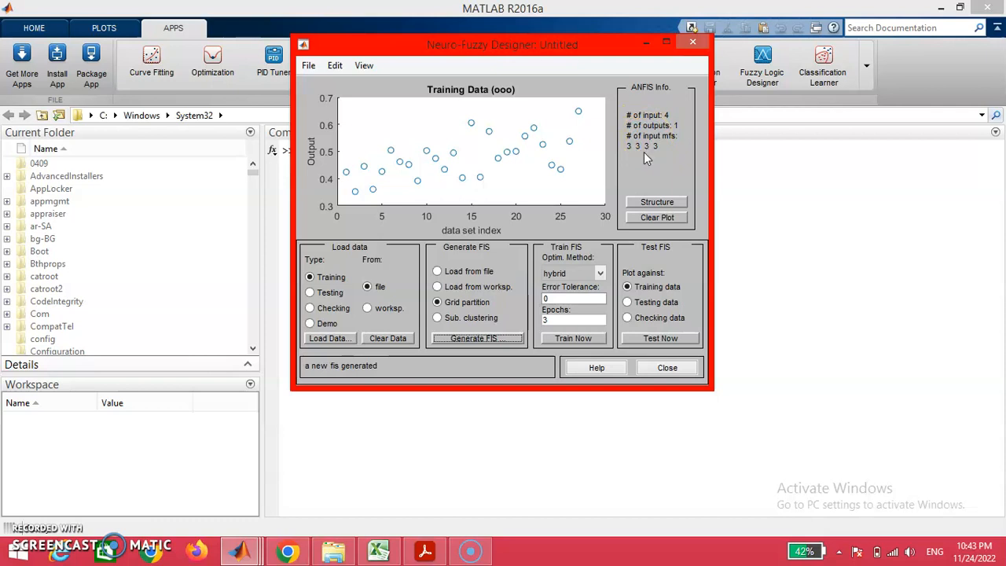
pyautogui.moveTo(957, 75)
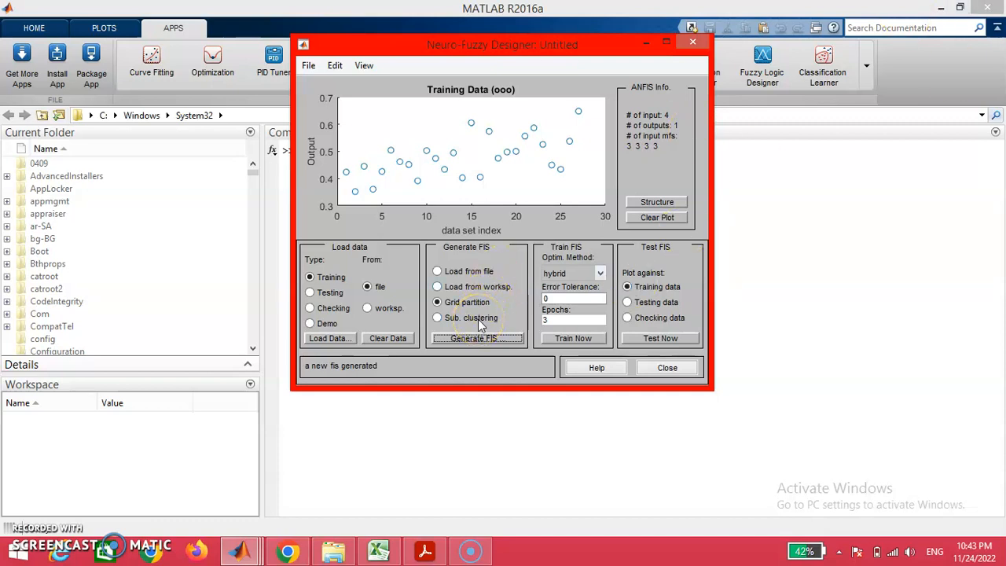
pyautogui.click(437, 317)
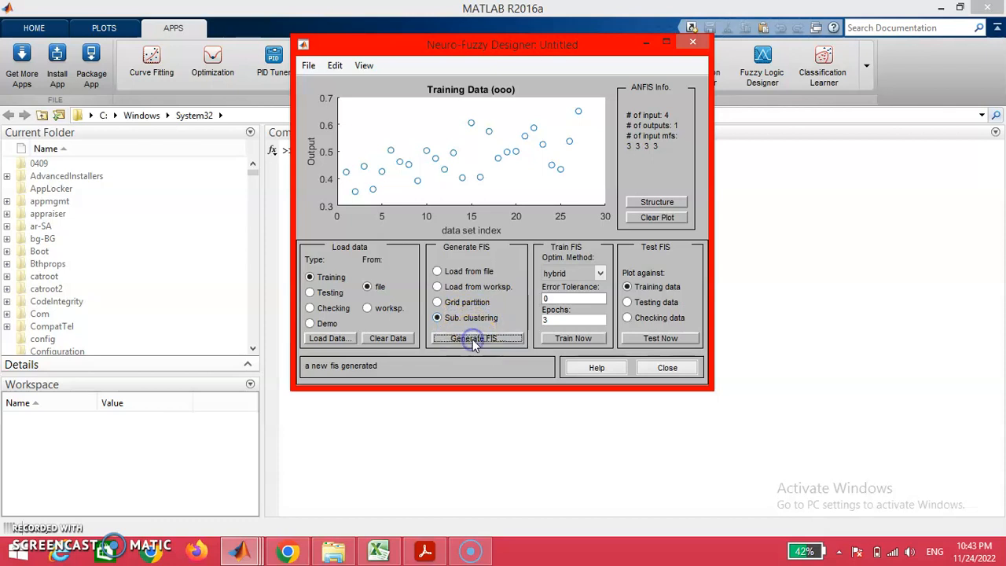
# Step: Generate a subtractive-clustering FIS with default parameters and train it for 50 epochs
pyautogui.click(477, 338)
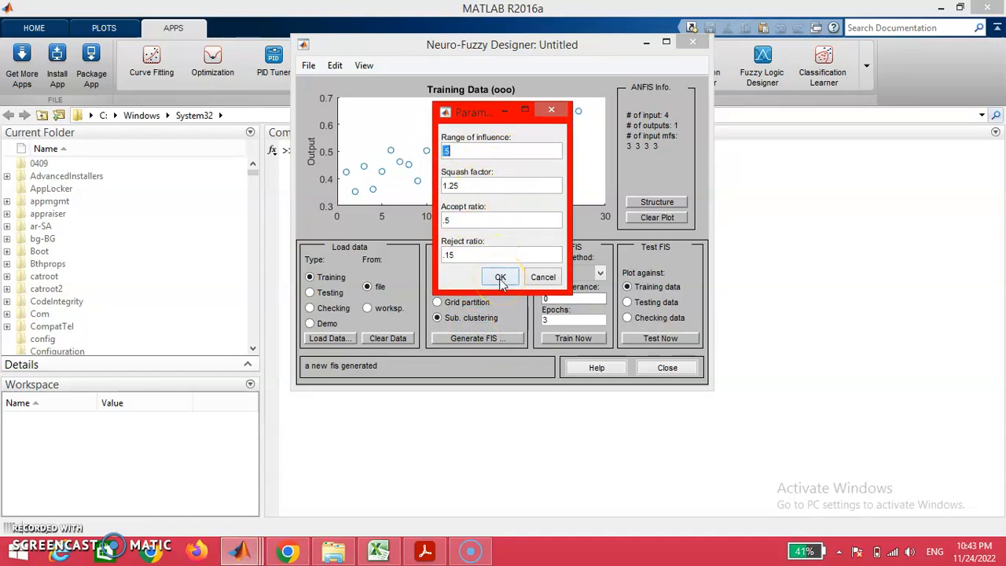
pyautogui.click(500, 277)
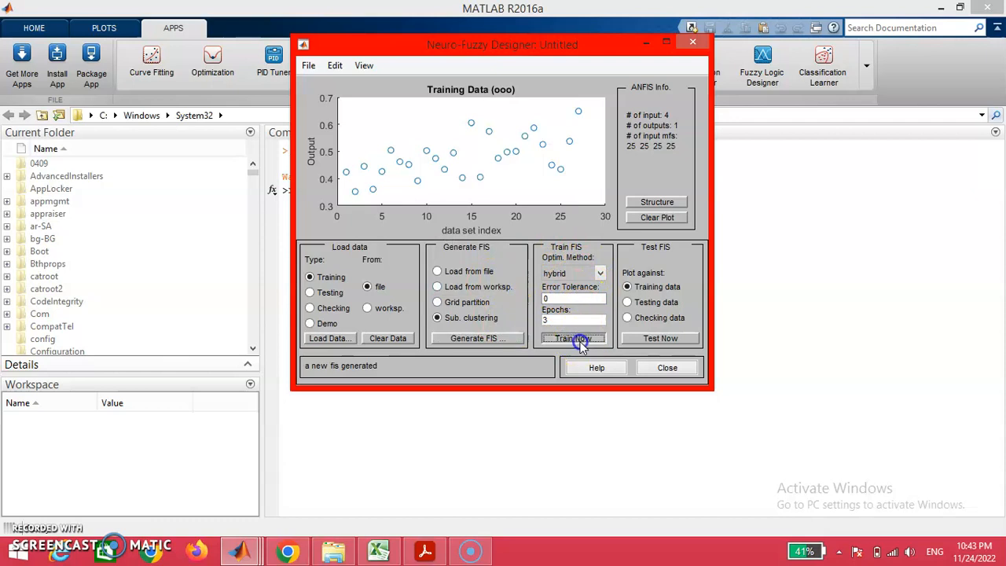
pyautogui.click(573, 338)
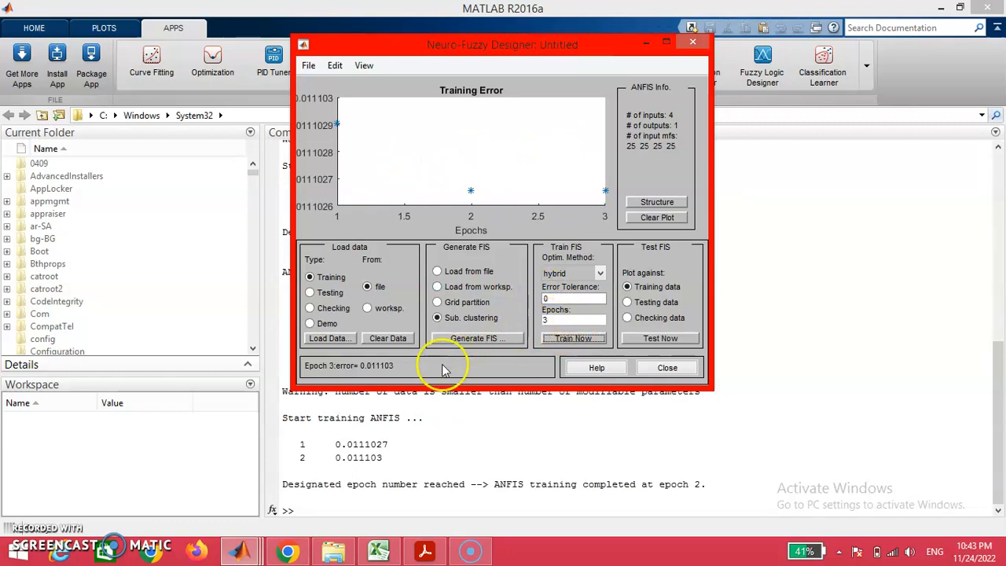
pyautogui.moveTo(376, 371)
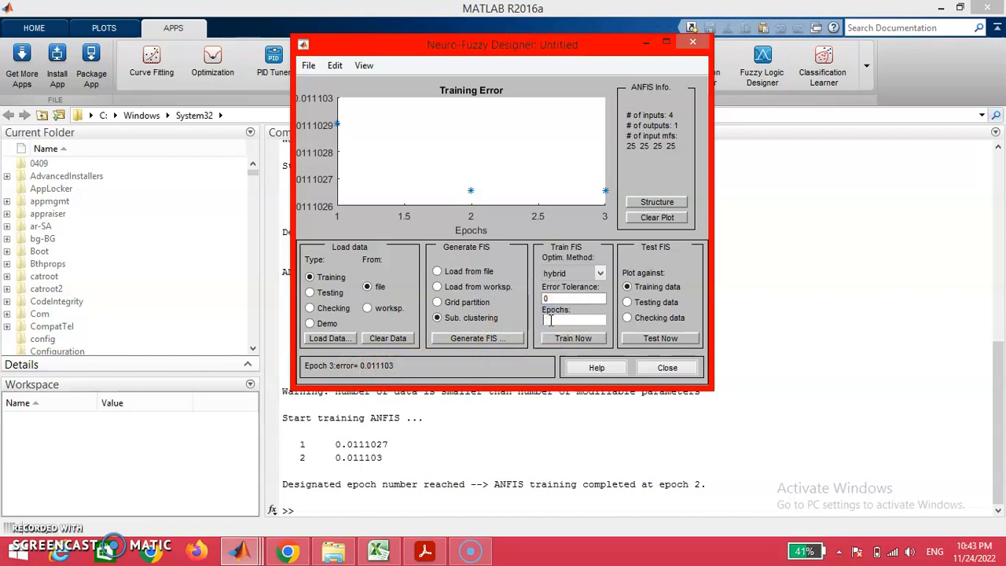
pyautogui.write('50')
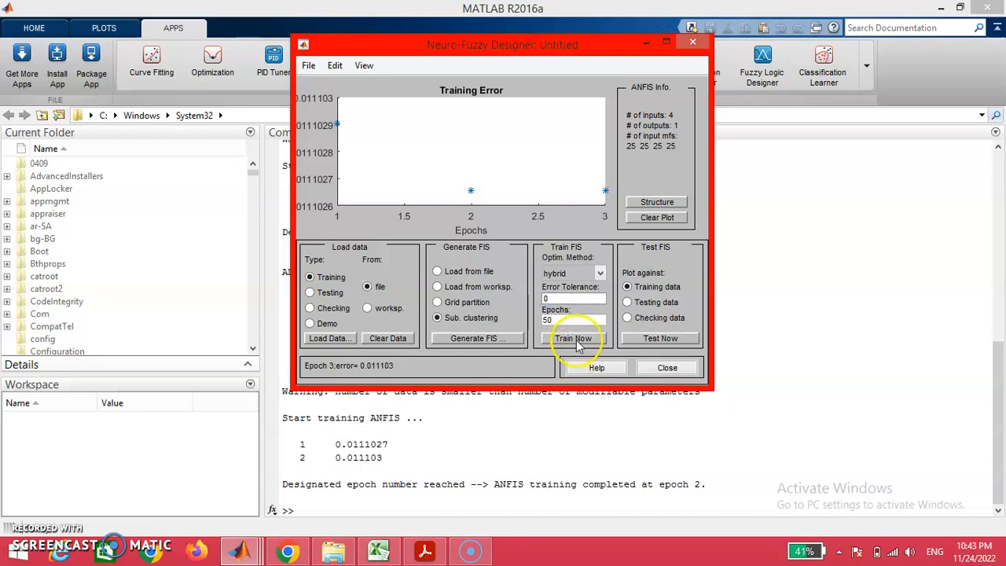
pyautogui.click(574, 338)
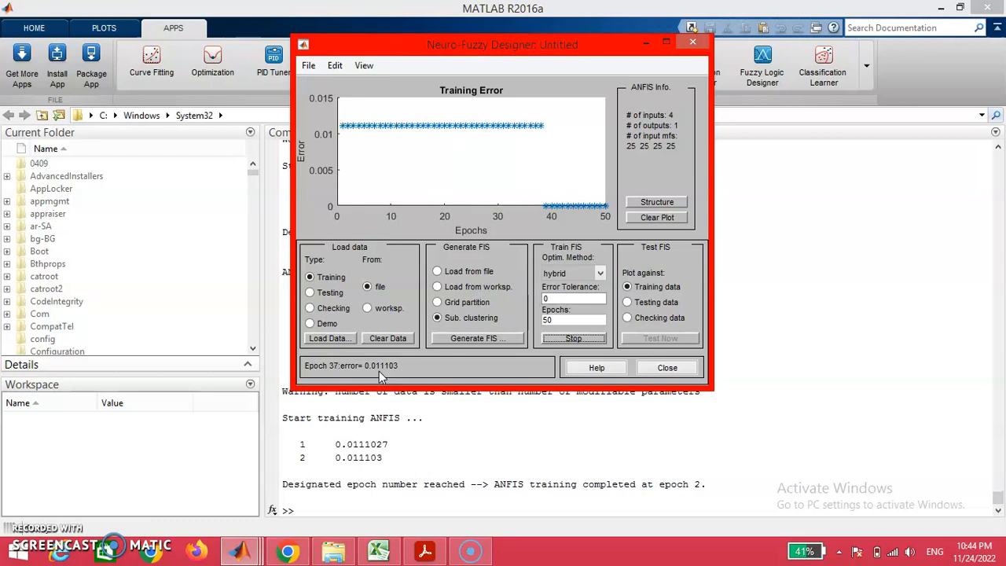
pyautogui.click(573, 338)
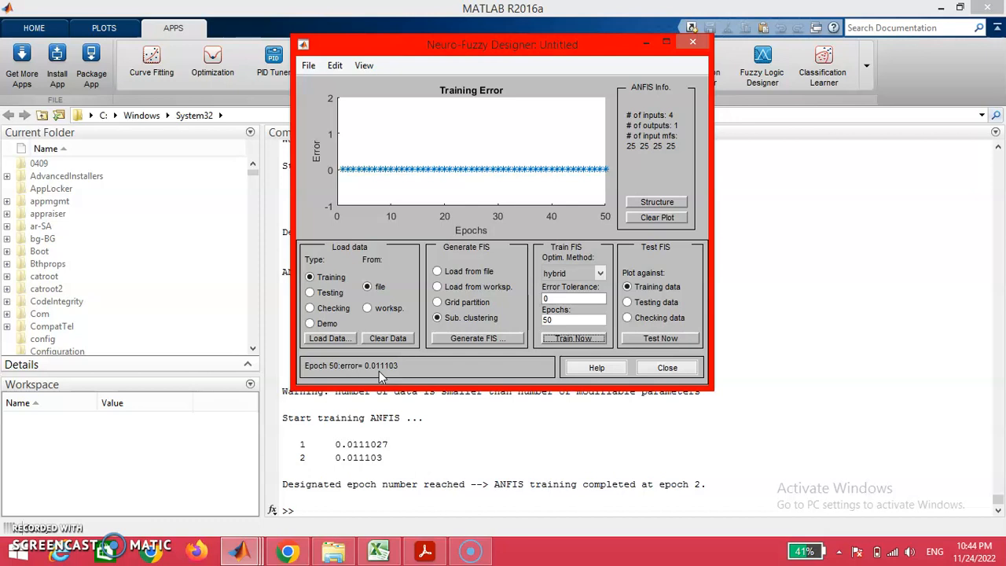
pyautogui.moveTo(379, 378)
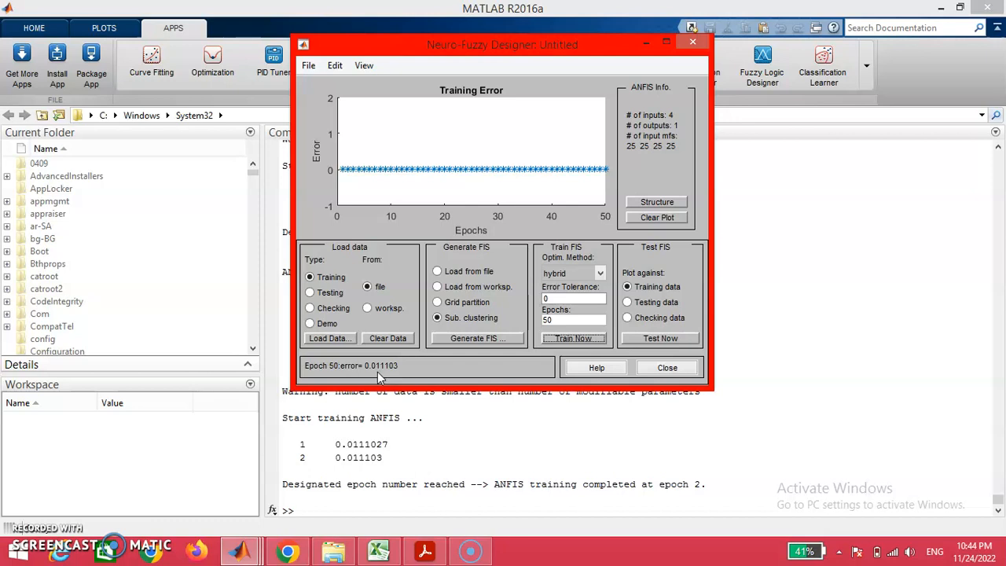
pyautogui.moveTo(707, 260)
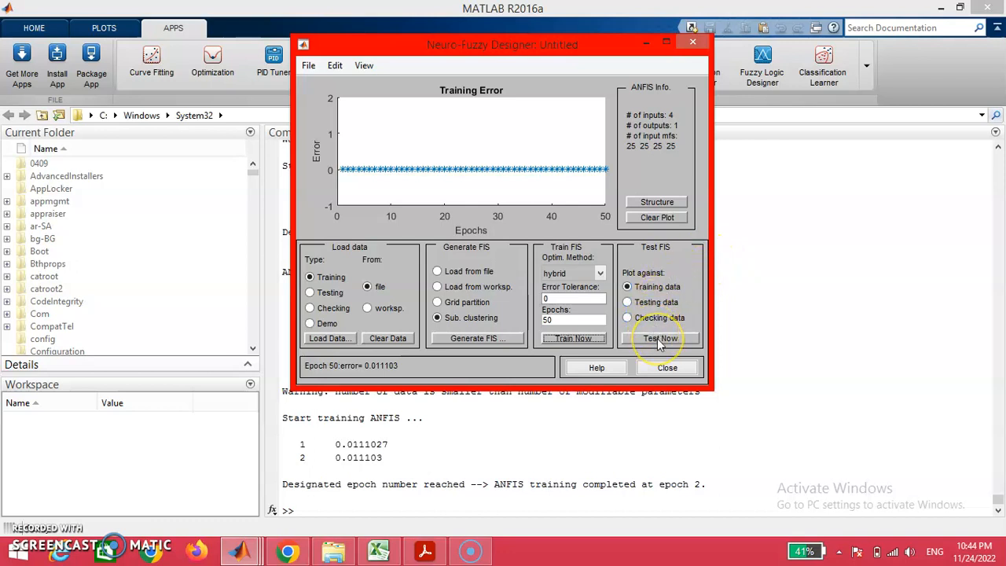
# Step: Test the trained FIS against the training data and open the File export options
pyautogui.click(660, 337)
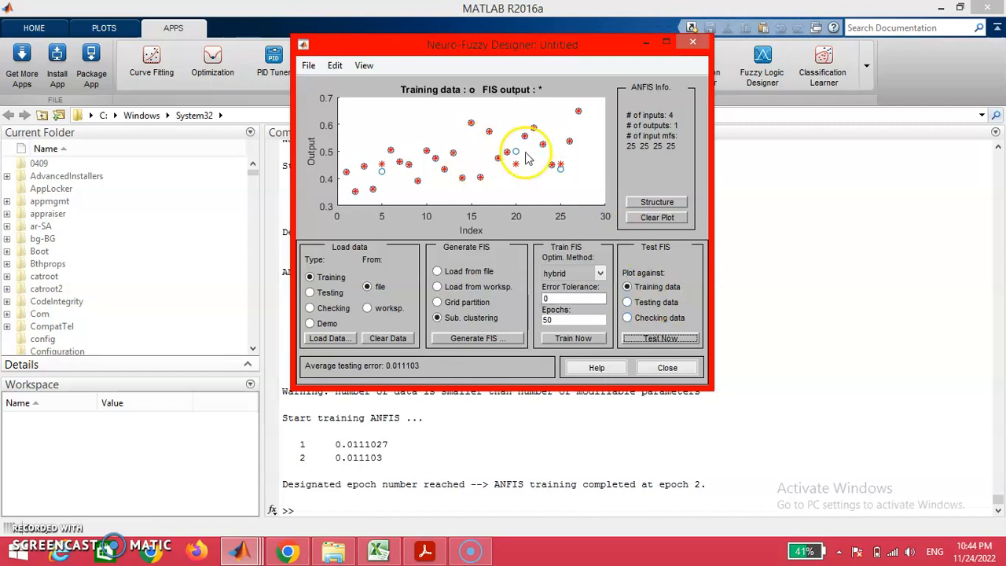
pyautogui.moveTo(512, 143)
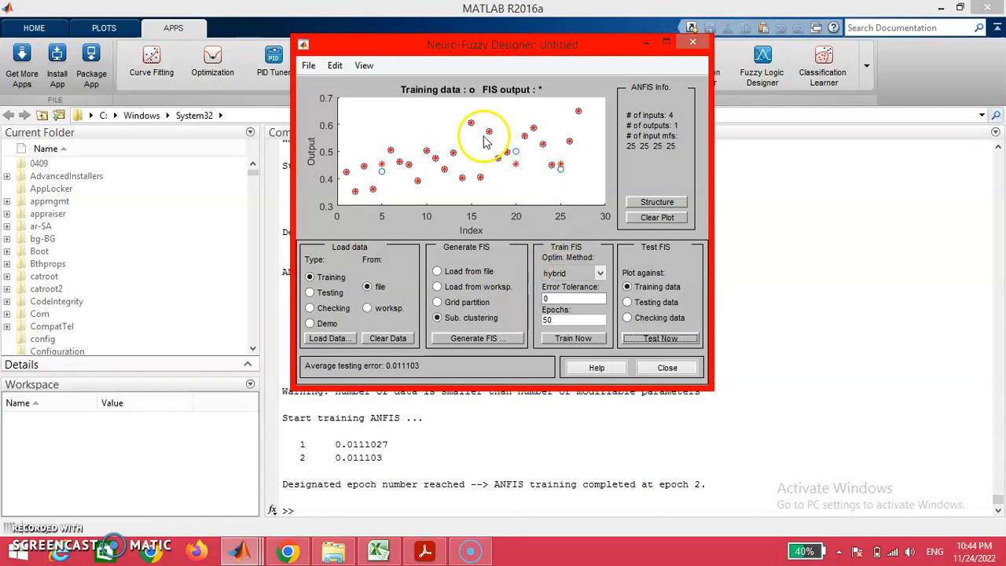
pyautogui.click(308, 65)
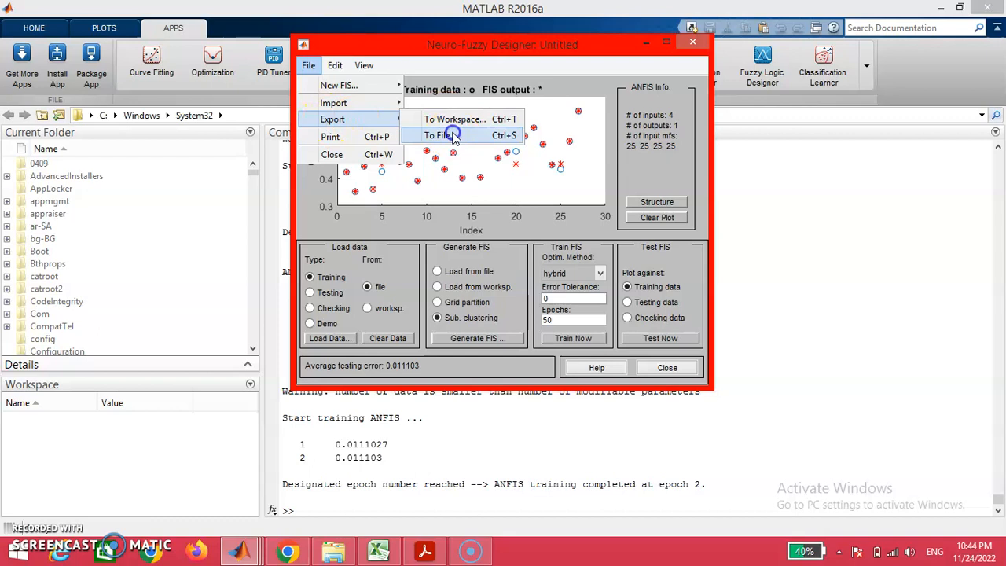
# Step: Export the trained fuzzy system to the Desktop as Untitled.m
pyautogui.click(438, 135)
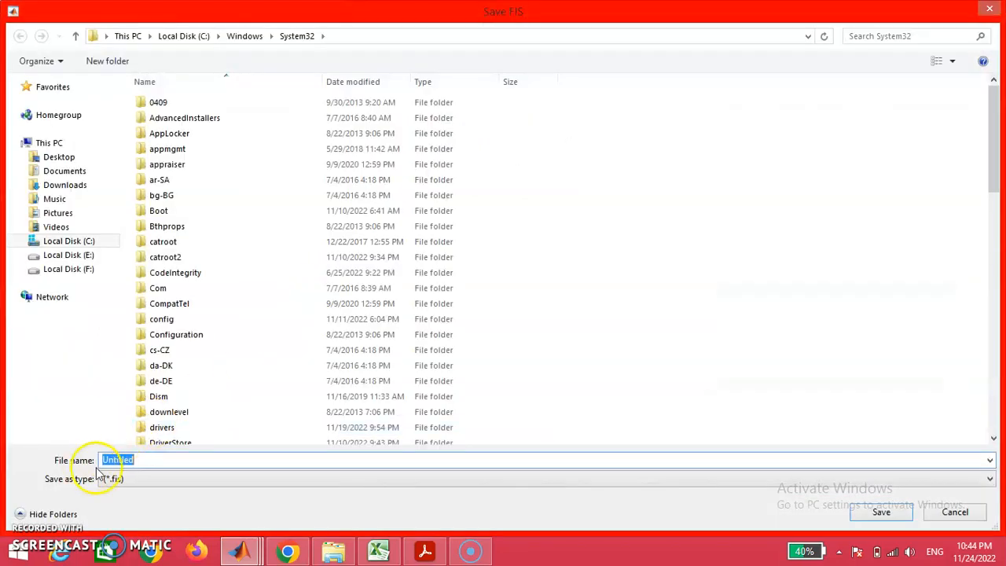
pyautogui.click(61, 157)
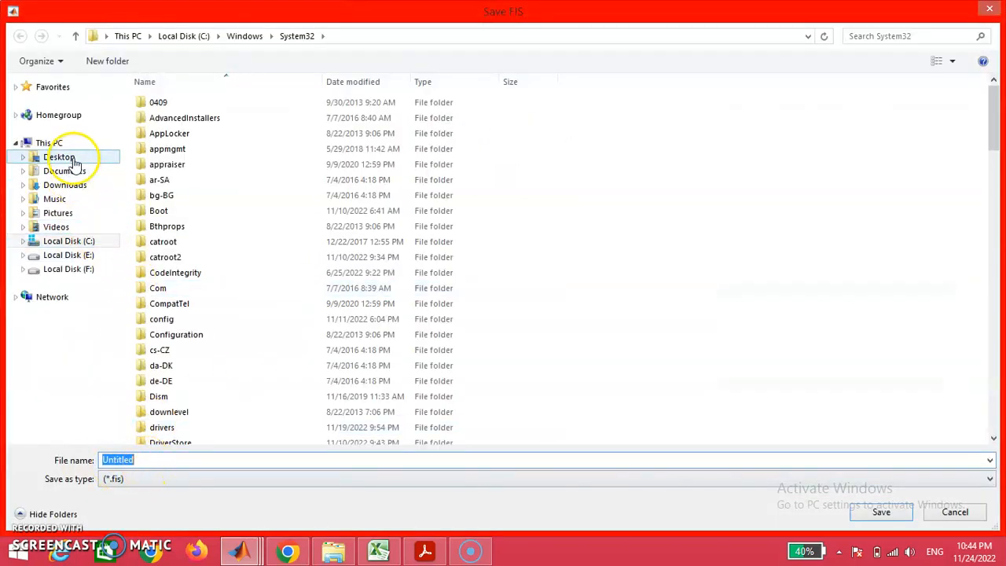
pyautogui.click(60, 156)
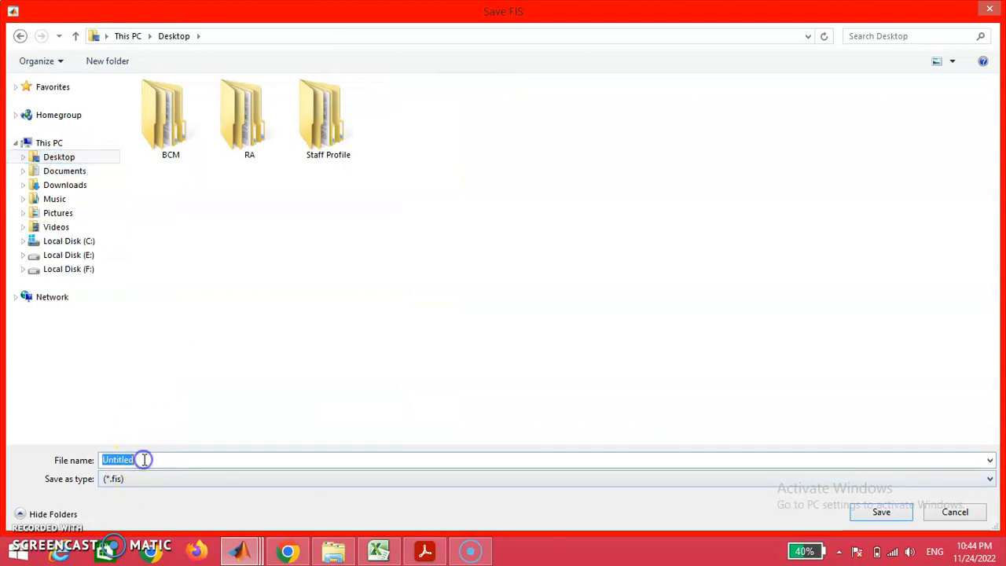
pyautogui.write('.m')
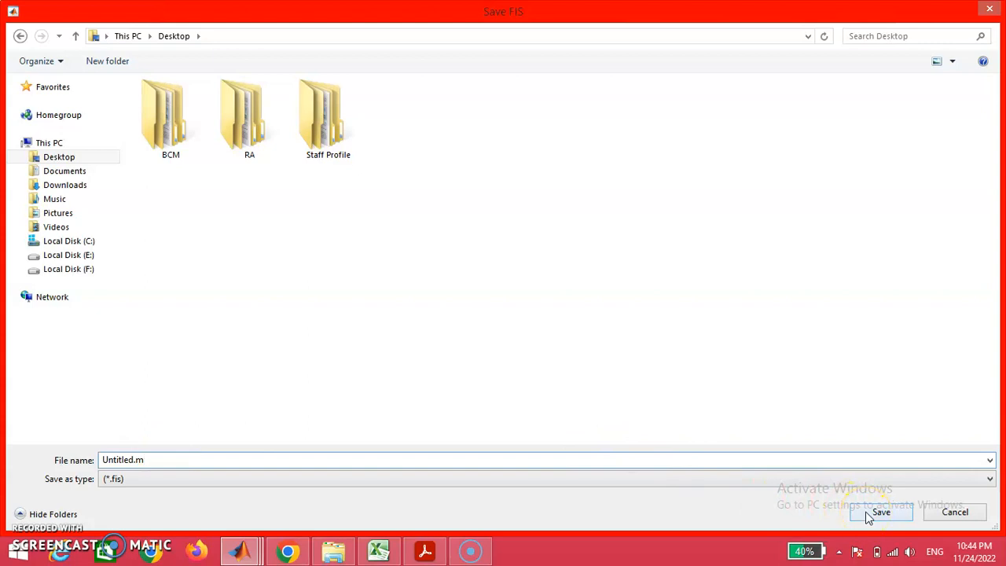
pyautogui.click(880, 512)
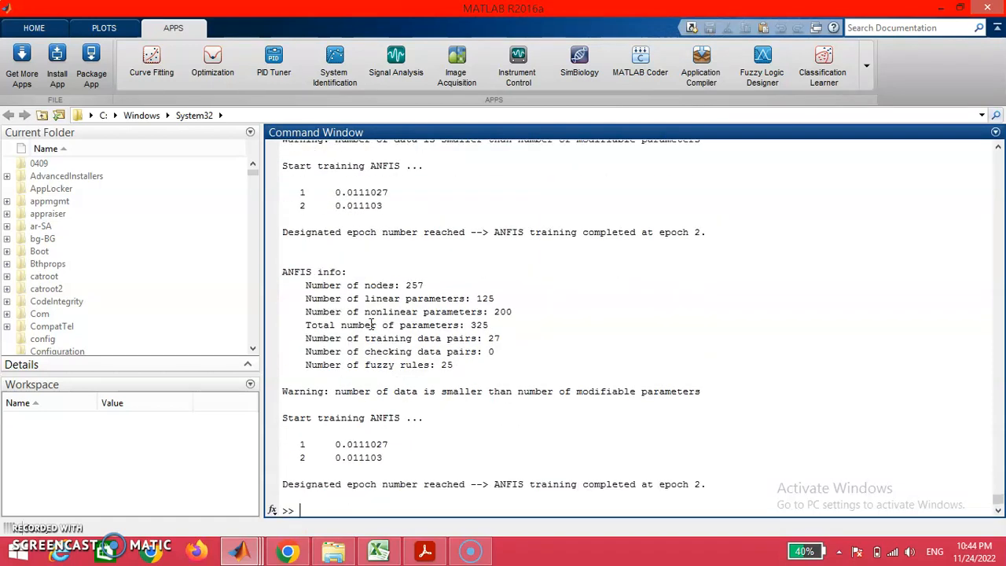
# Step: Enter the fuzzy command in the Command Window to start Fuzzy Logic Designer
pyautogui.click(301, 510)
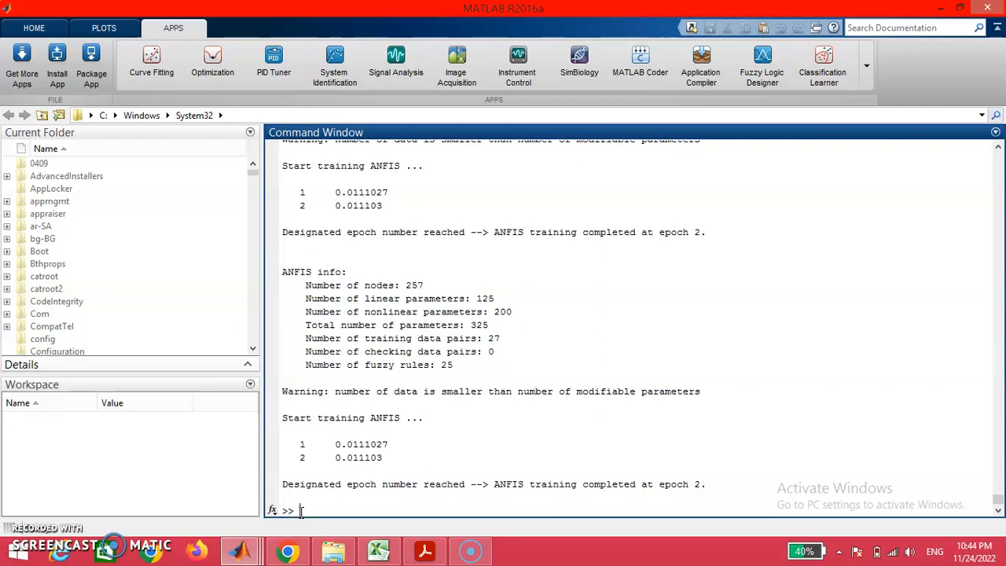
pyautogui.write('fuu')
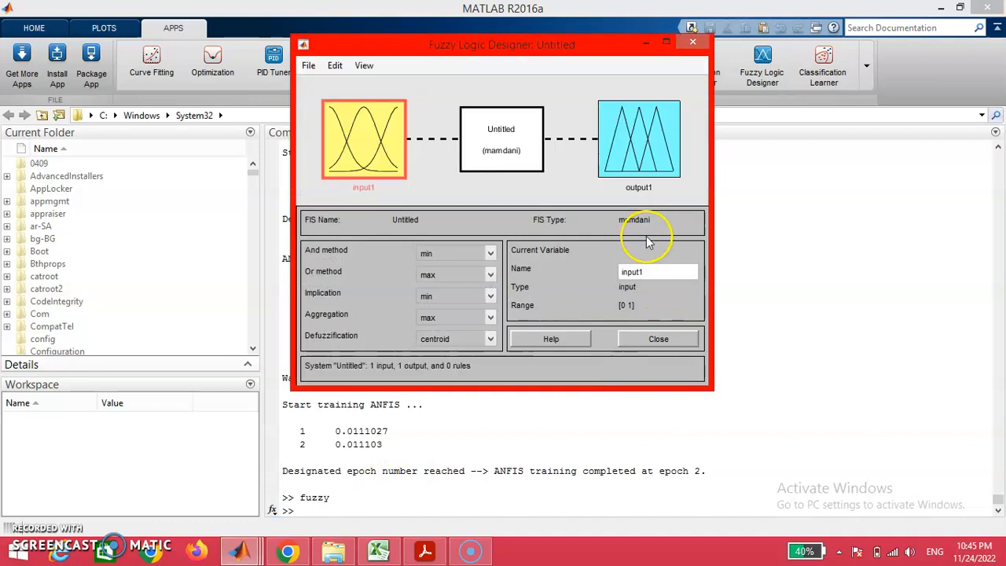
pyautogui.moveTo(589, 84)
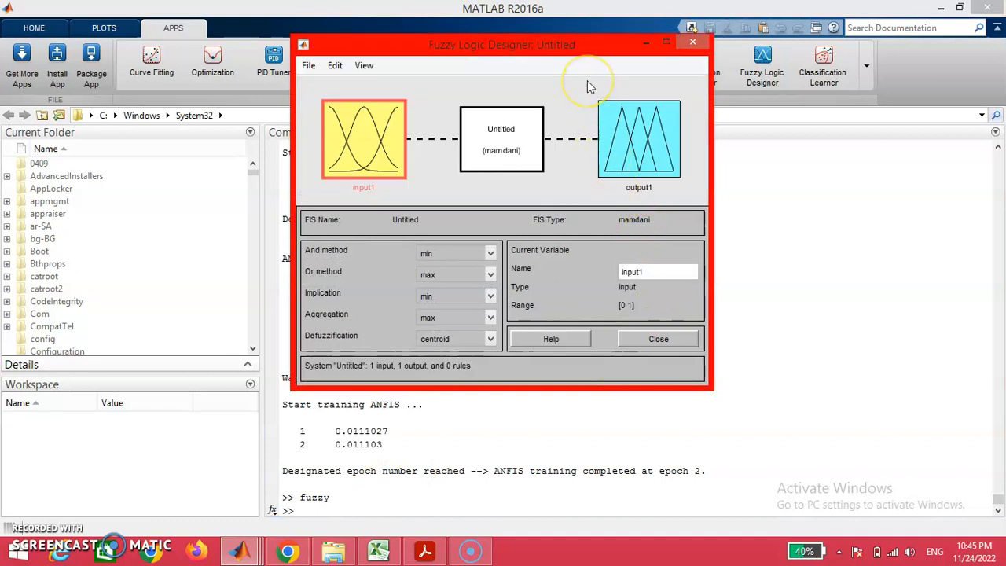
pyautogui.moveTo(497, 73)
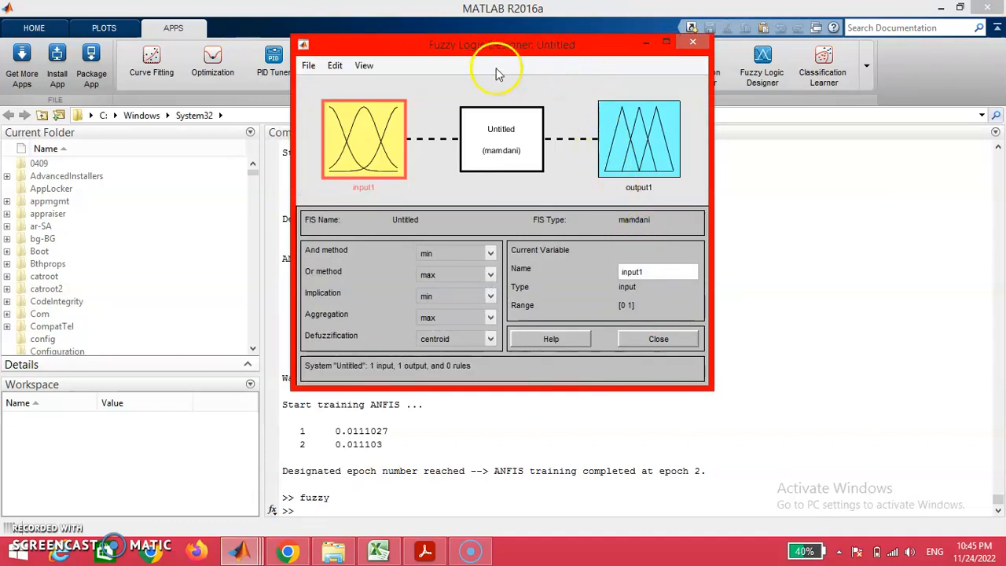
pyautogui.moveTo(408, 75)
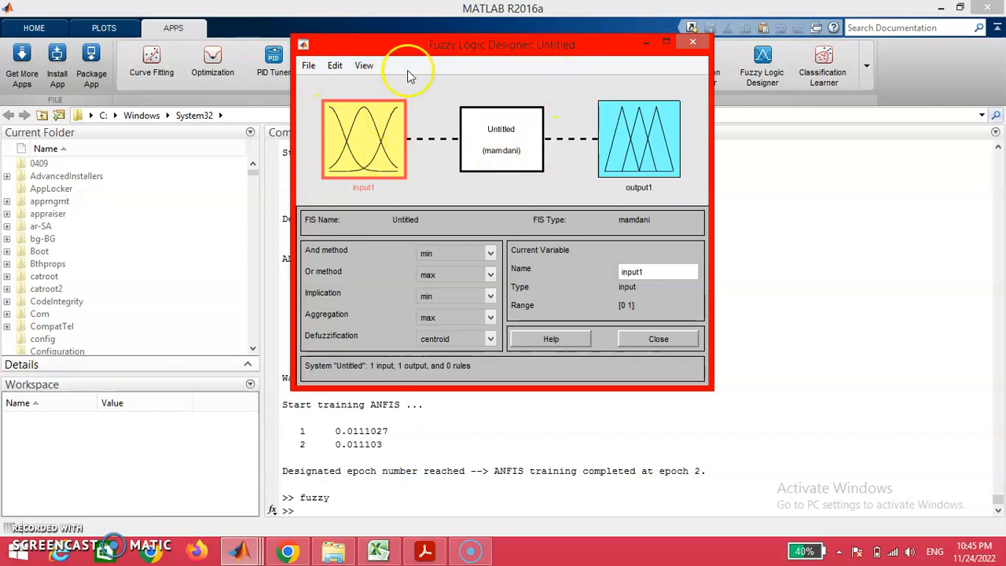
# Step: Import Untitled.m from the Desktop, the 4-input, 25-rule Sugeno system
pyautogui.click(308, 66)
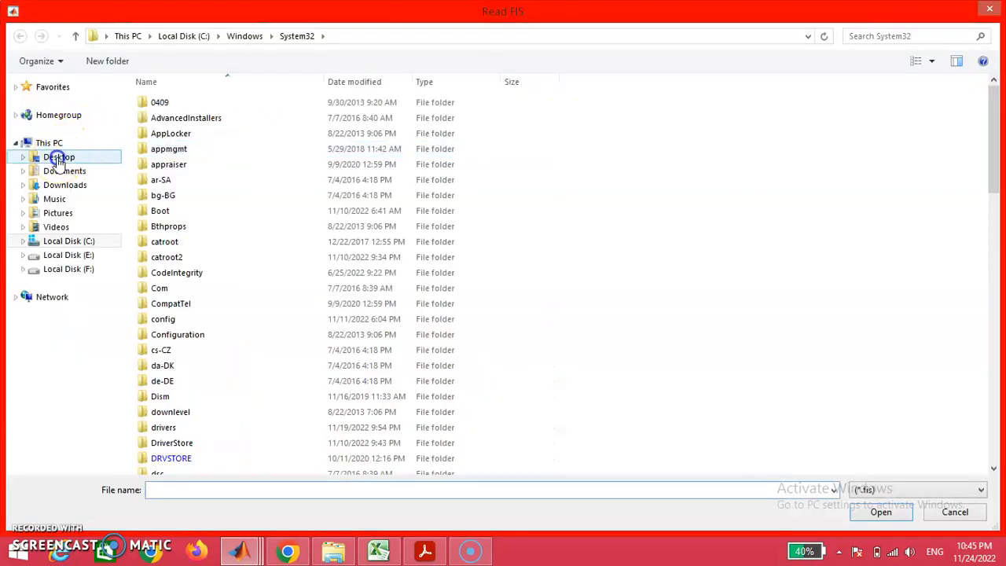
pyautogui.click(59, 156)
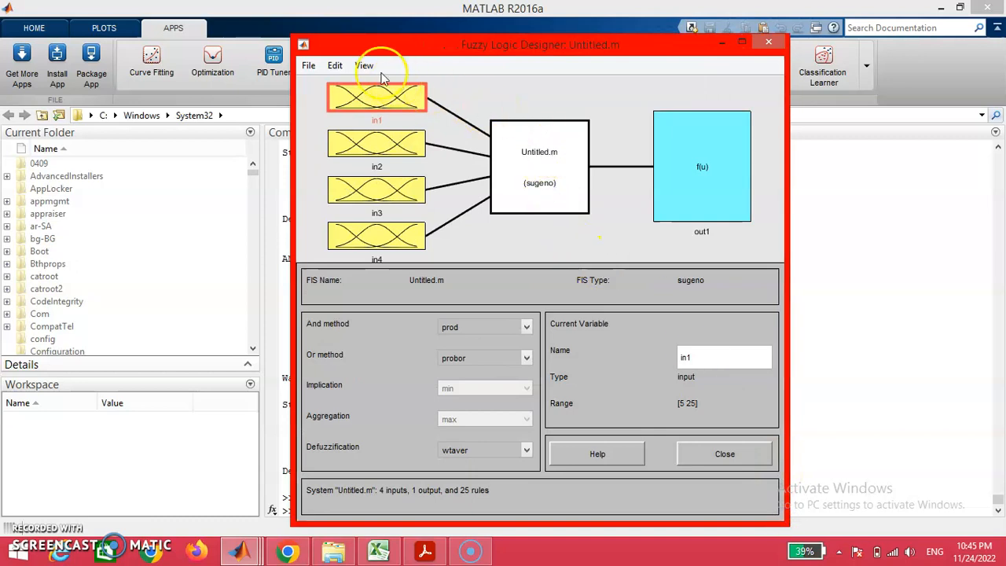
pyautogui.click(363, 65)
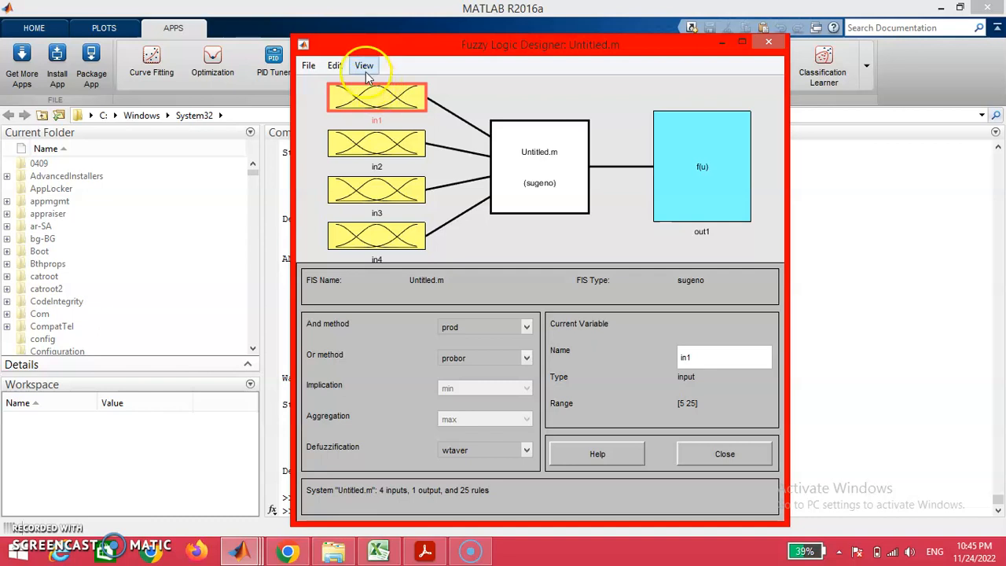
# Step: Show the Rule Viewer for Untitled.m, then bring up the Tribology Data workbook
pyautogui.click(364, 65)
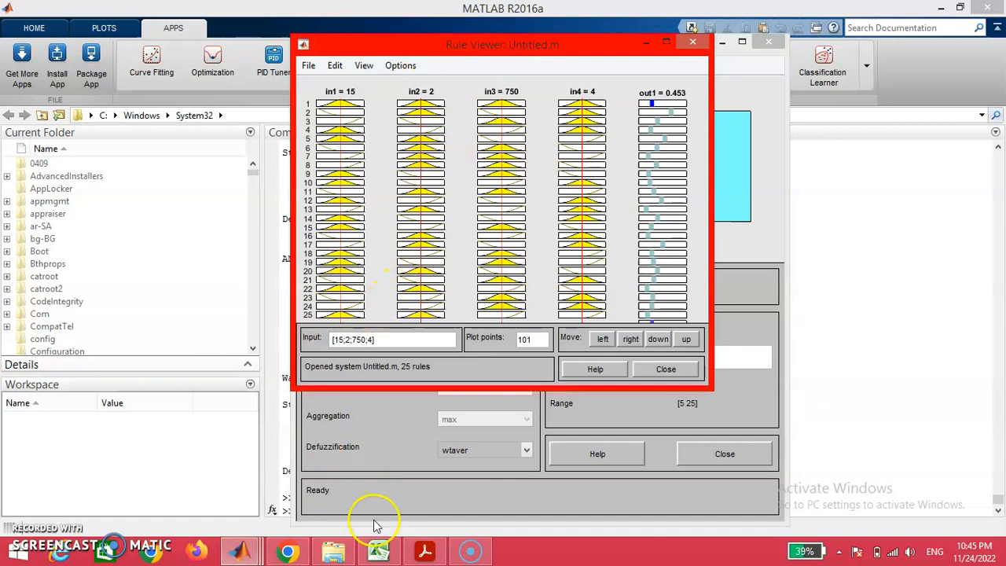
pyautogui.moveTo(379, 551)
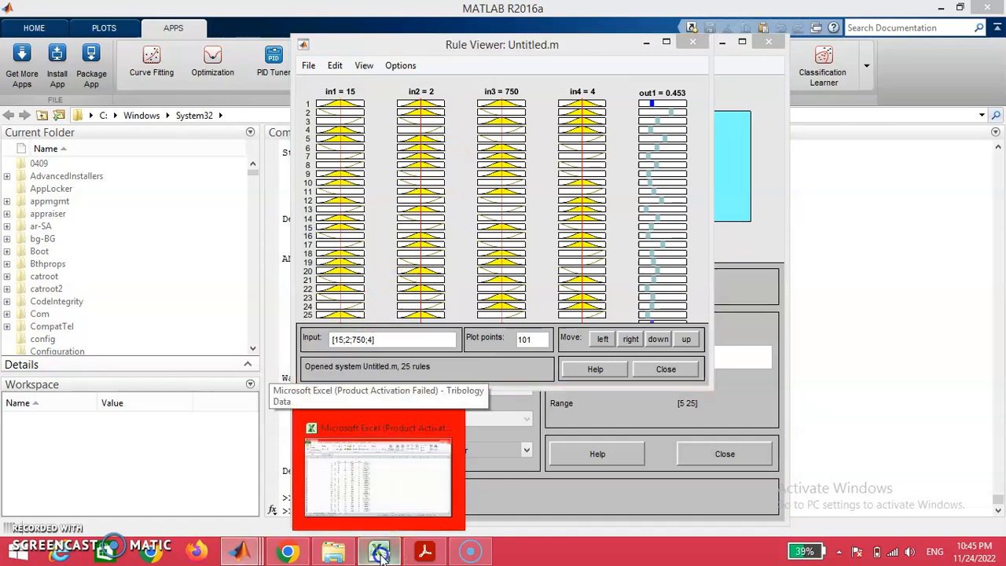
pyautogui.click(378, 479)
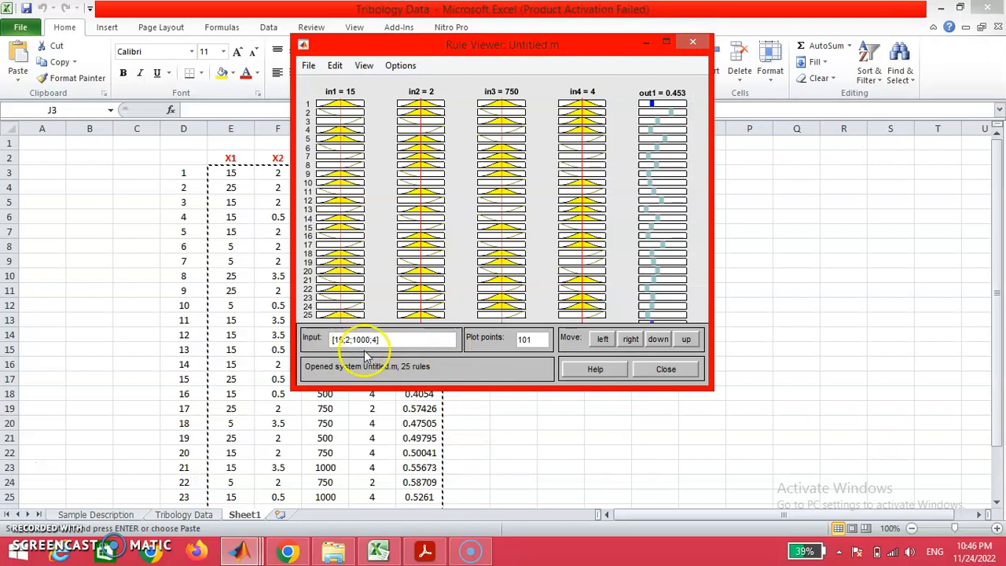
# Step: Enter inputs 15, 2, 1000, 2 and record prediction 0.424 in J3
pyautogui.click(373, 339)
pyautogui.write('2')
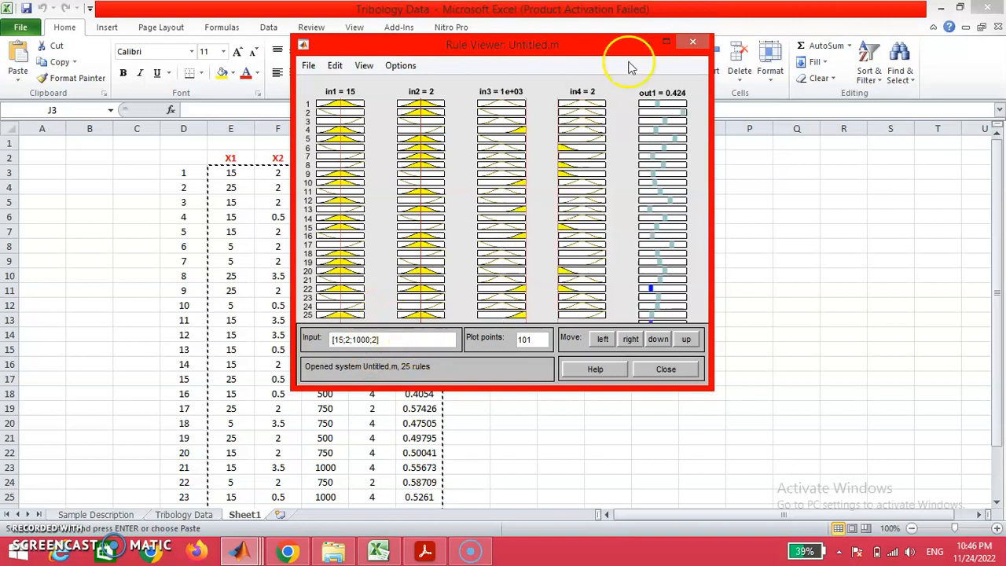
pyautogui.moveTo(735, 167)
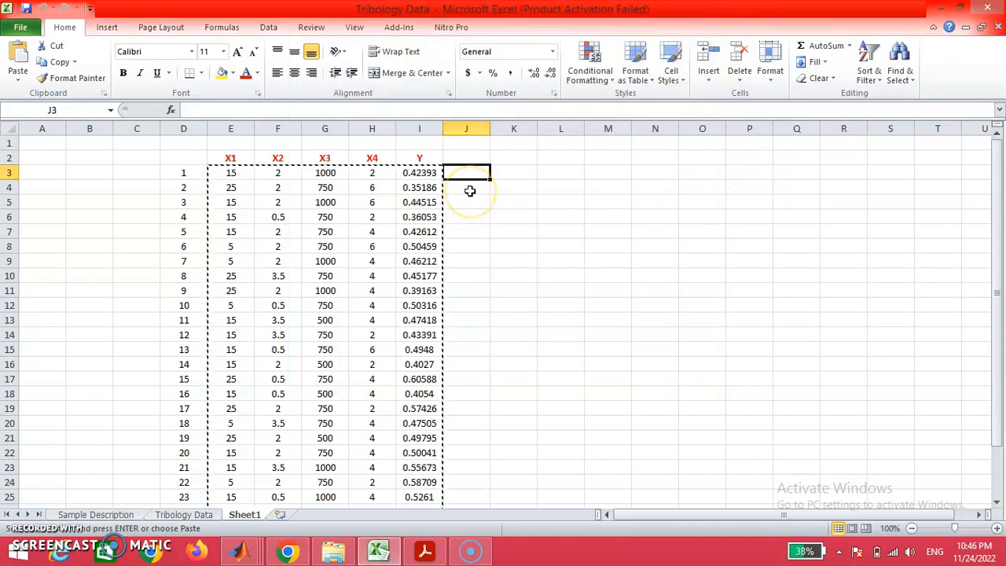
pyautogui.write('0.424')
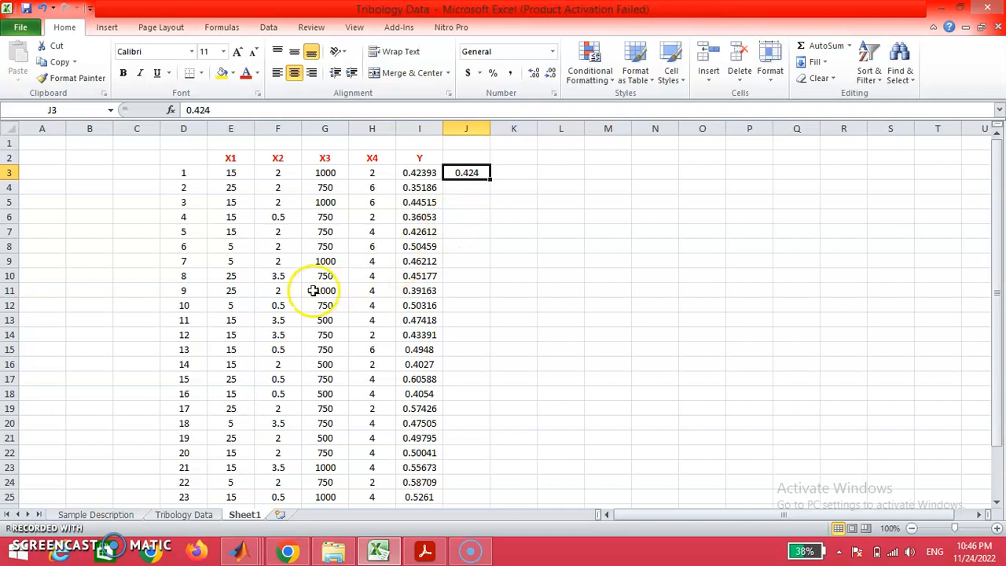
pyautogui.click(231, 305)
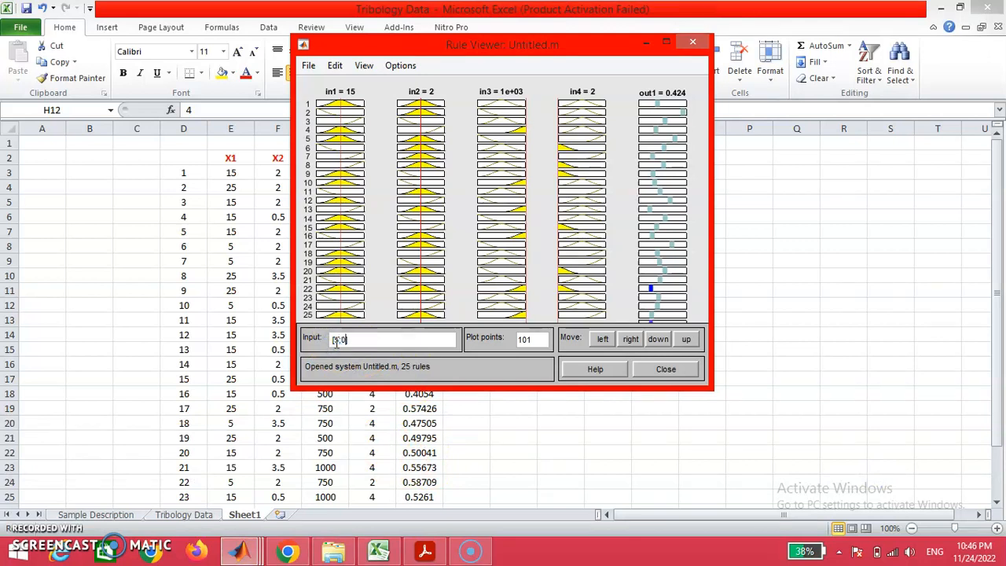
# Step: Enter inputs 5, 0.5, 750, 4 and record prediction 0.5053 in J12
pyautogui.write('5;0.5;750;4]')
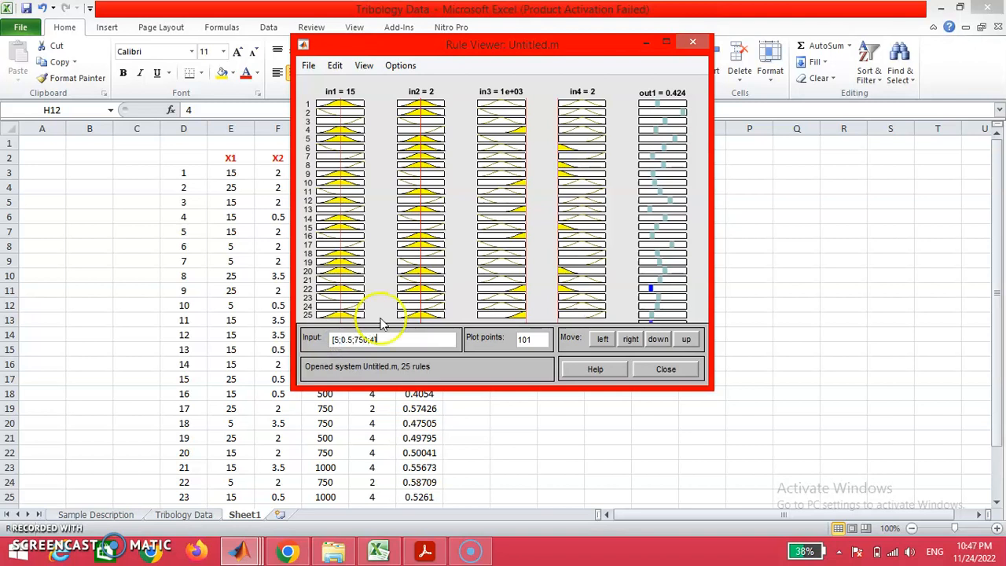
pyautogui.click(693, 41)
pyautogui.write('0')
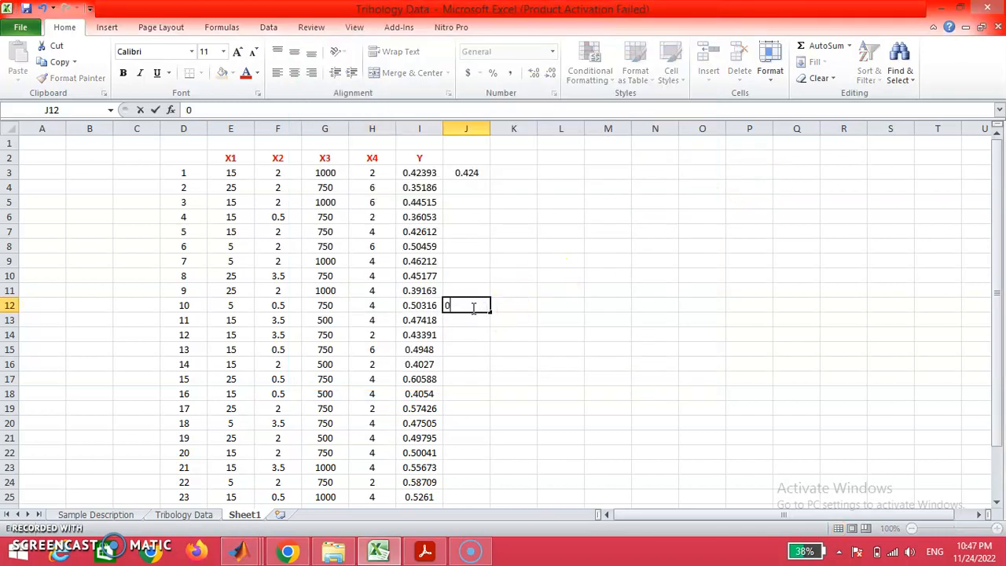
pyautogui.write('.5053')
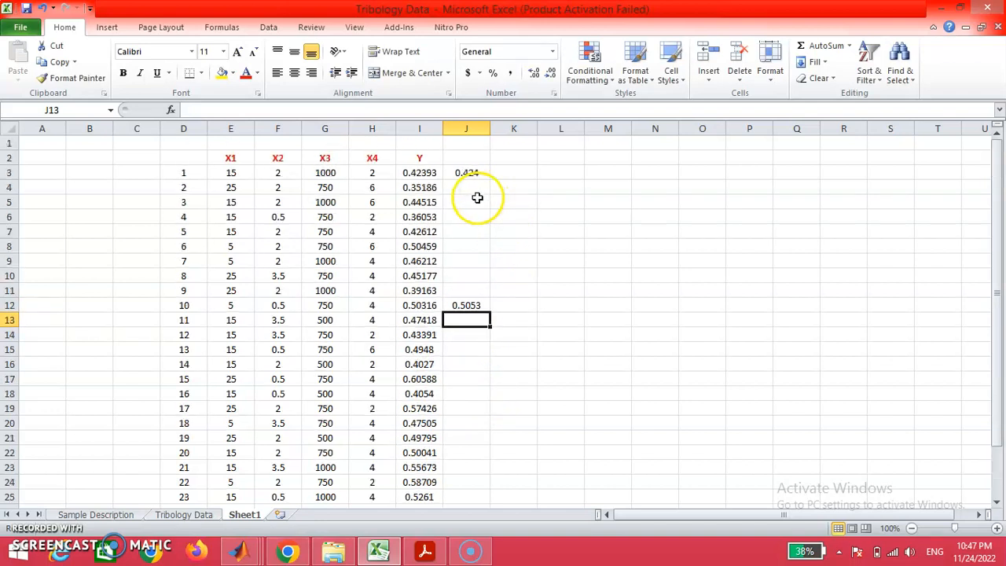
pyautogui.scroll(-3)
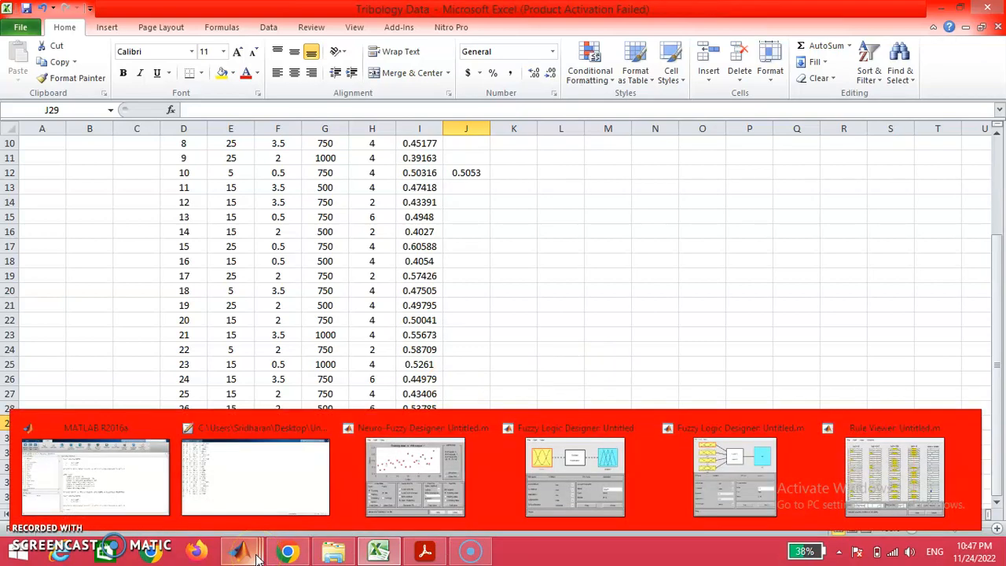
# Step: Bring SRMIST INTRO 2.pdf in Acrobat Reader back to the front
pyautogui.click(424, 550)
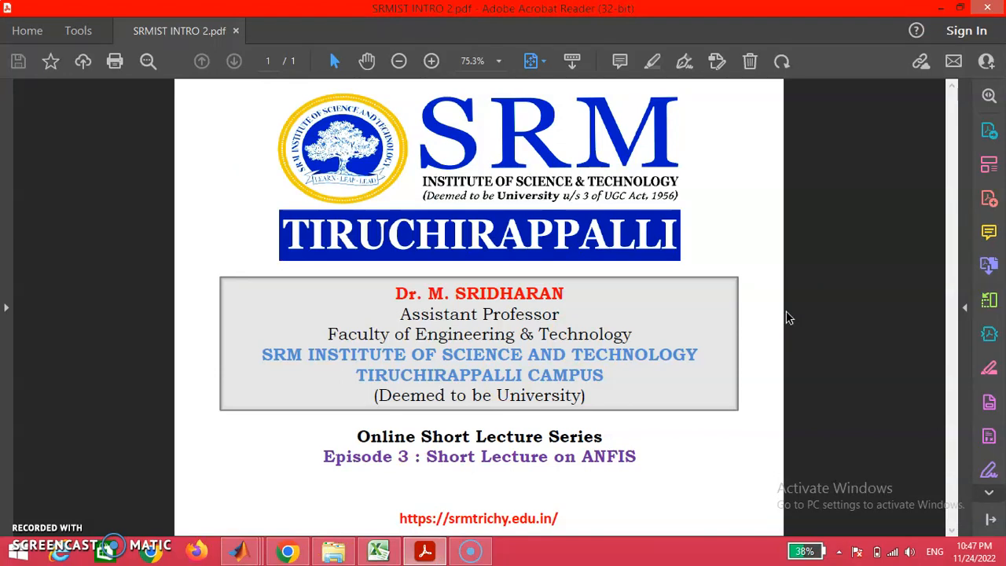
pyautogui.moveTo(784, 322)
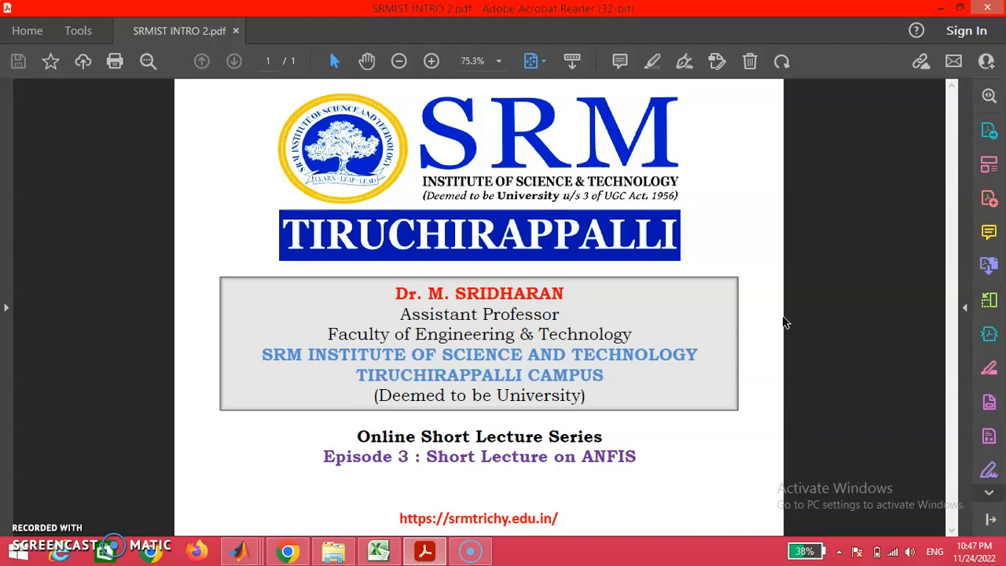